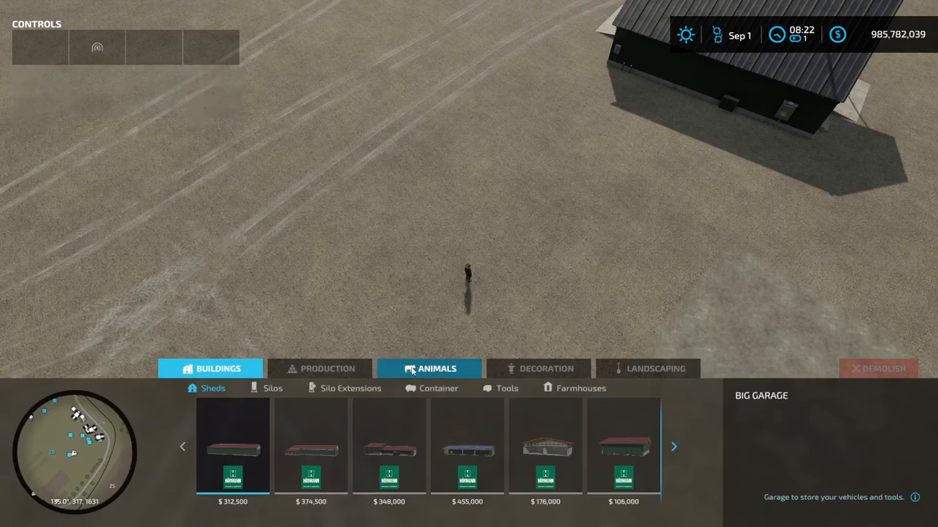
# - Select the Large Cowshed 230 from the cow animal buildings for placement
pyautogui.click(429, 369)
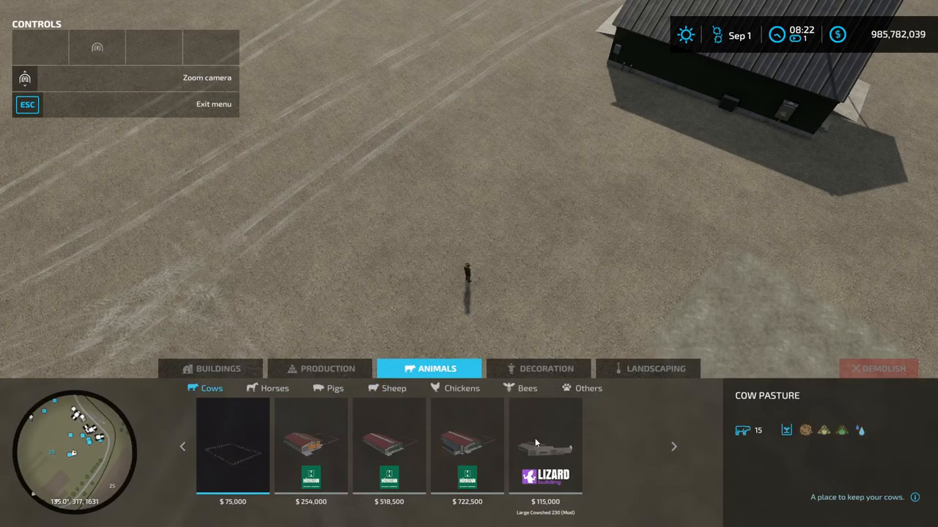
pyautogui.click(545, 445)
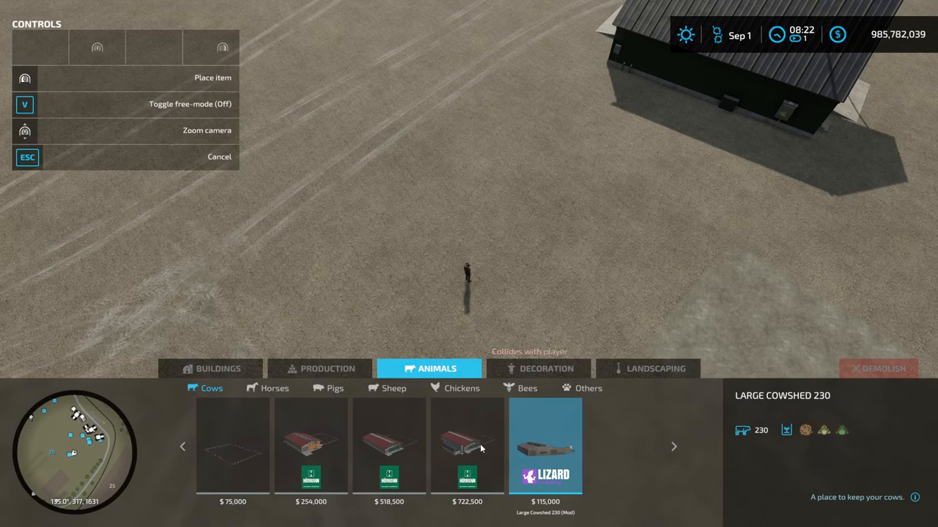
pyautogui.click(390, 445)
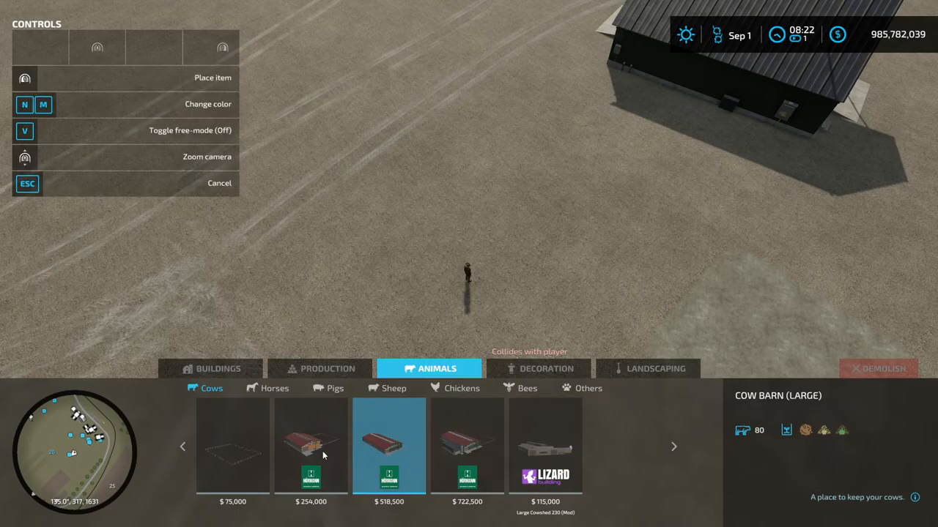
pyautogui.click(545, 447)
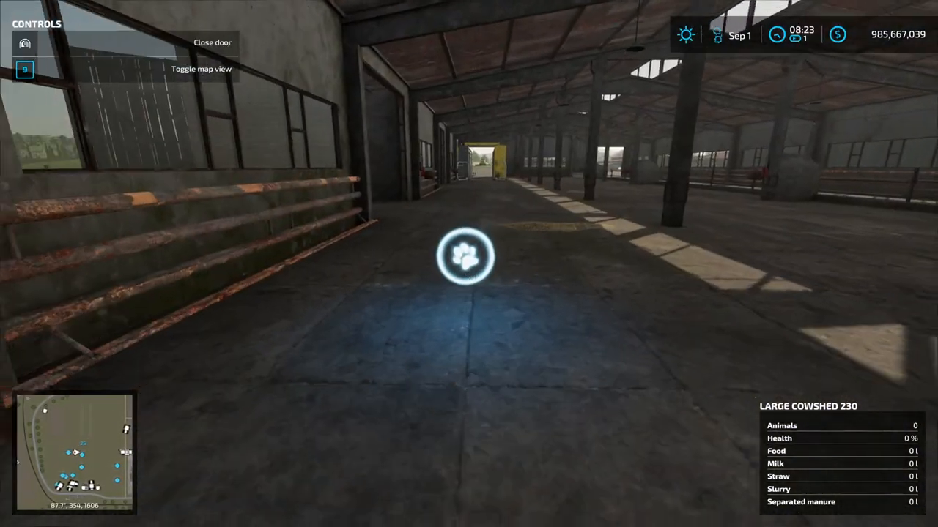
# - Buy a first batch of 60 18-month-old Brown-Swiss cows from the animal dealer
pyautogui.click(466, 255)
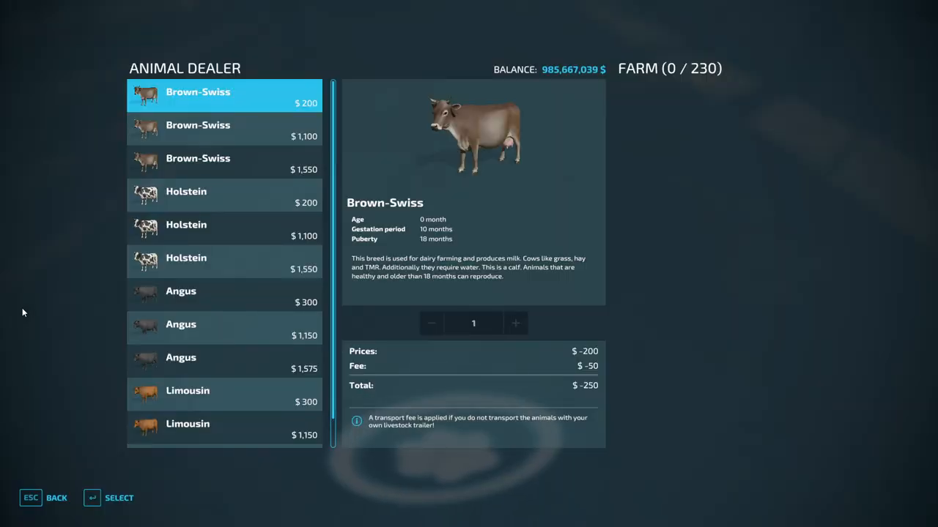
pyautogui.click(224, 131)
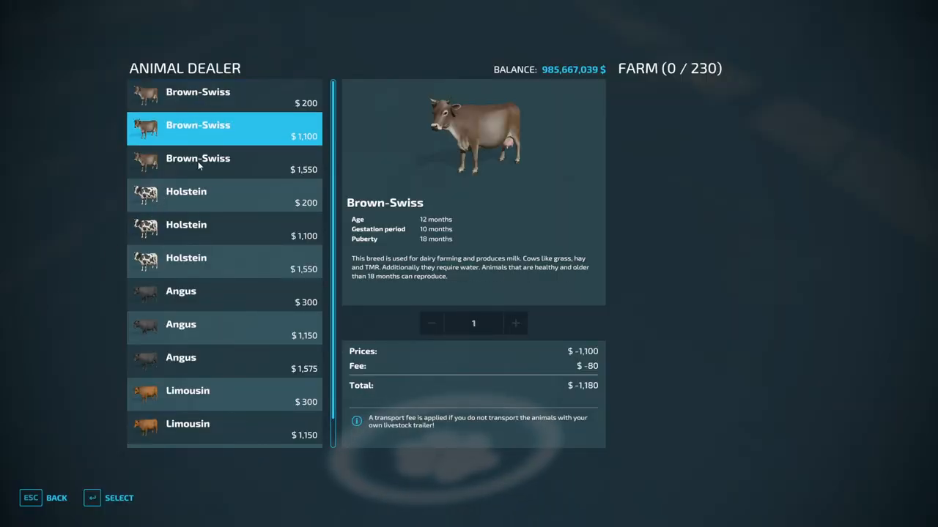
pyautogui.click(198, 164)
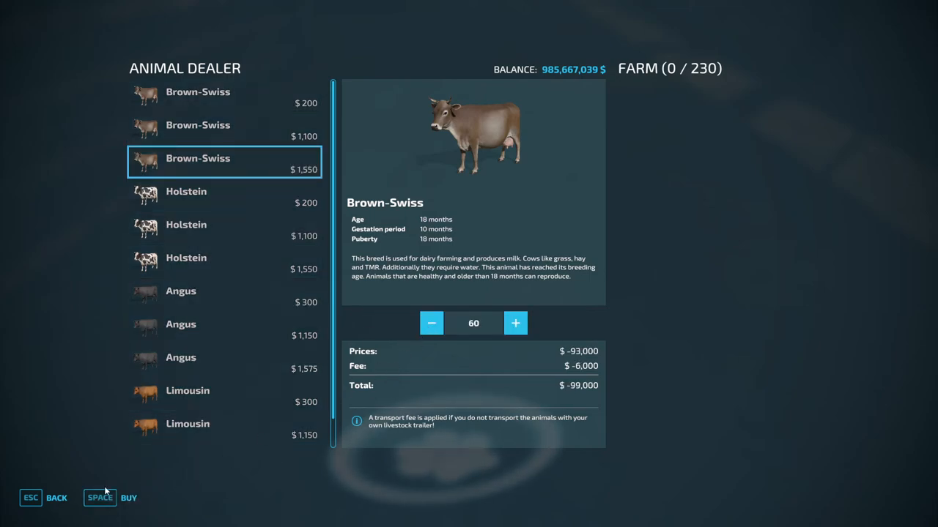
pyautogui.press('space')
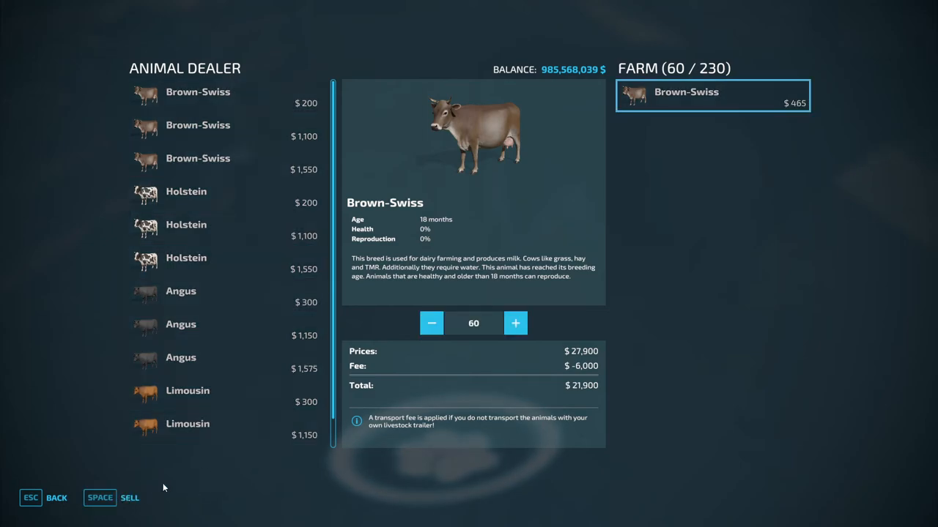
pyautogui.moveTo(234, 204)
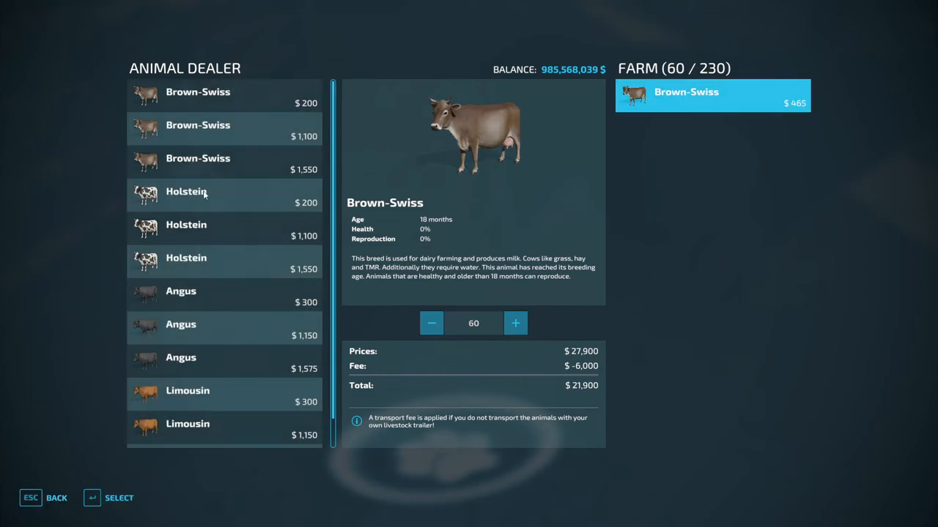
# - Buy two more batches of 60 18-month Brown-Swiss cows
pyautogui.click(222, 161)
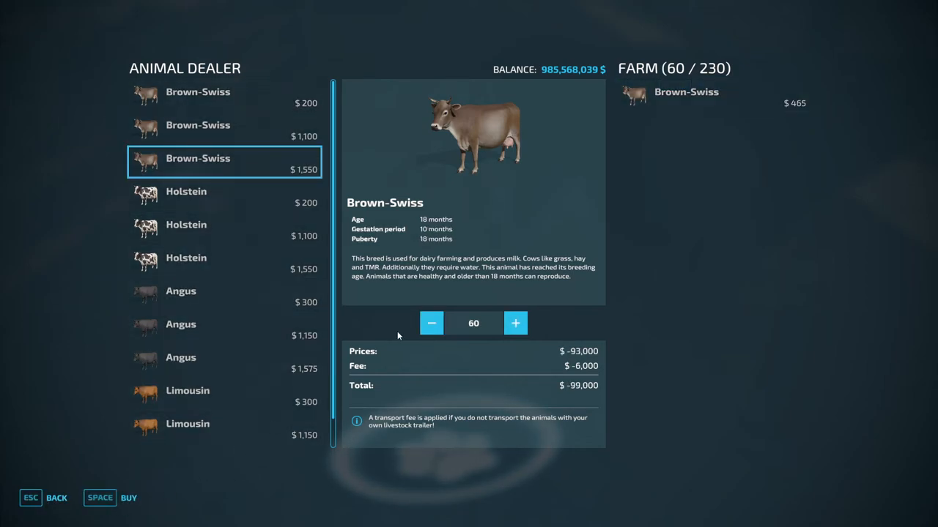
pyautogui.press('space')
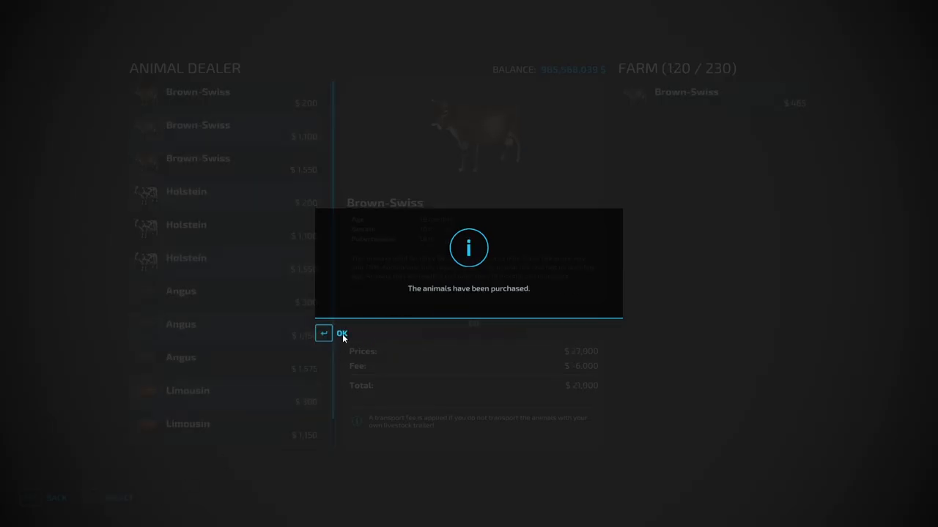
pyautogui.click(340, 334)
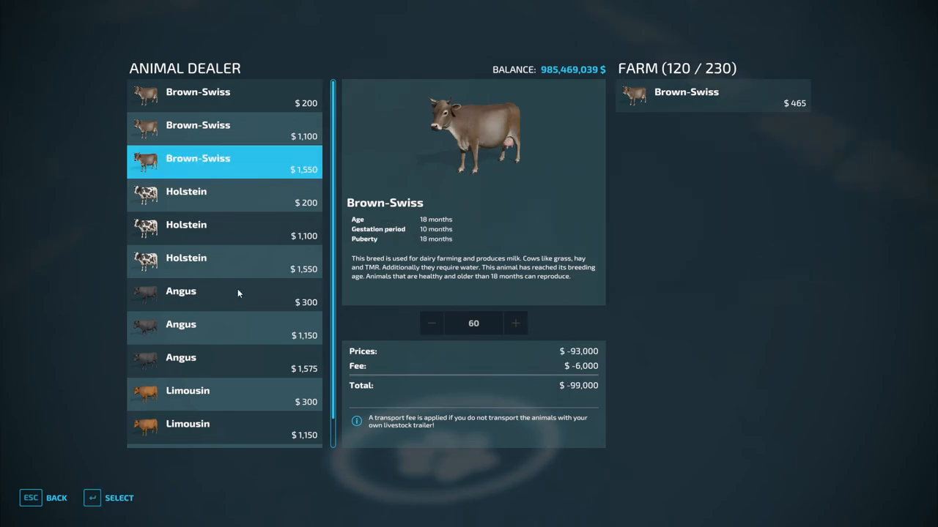
pyautogui.press('space')
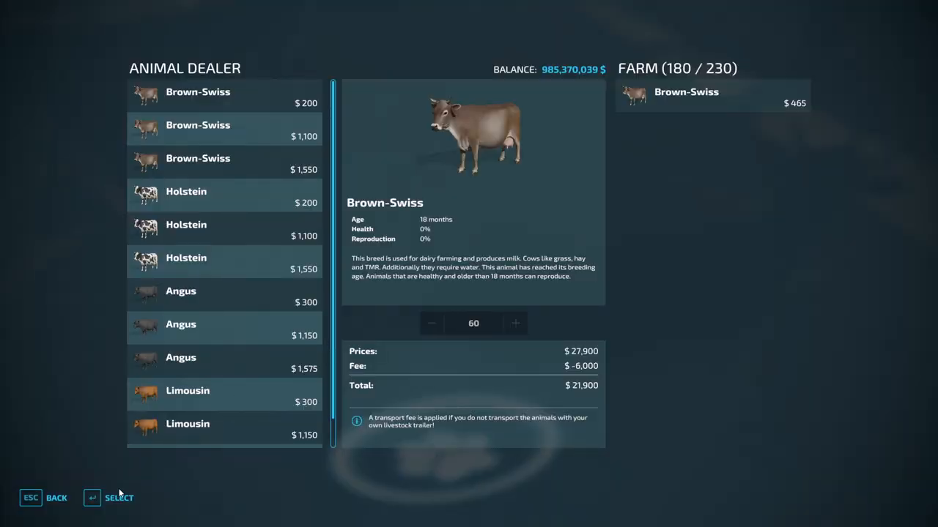
# - Buy the final 50 Brown-Swiss cows to fill the shed to capacity
pyautogui.click(222, 164)
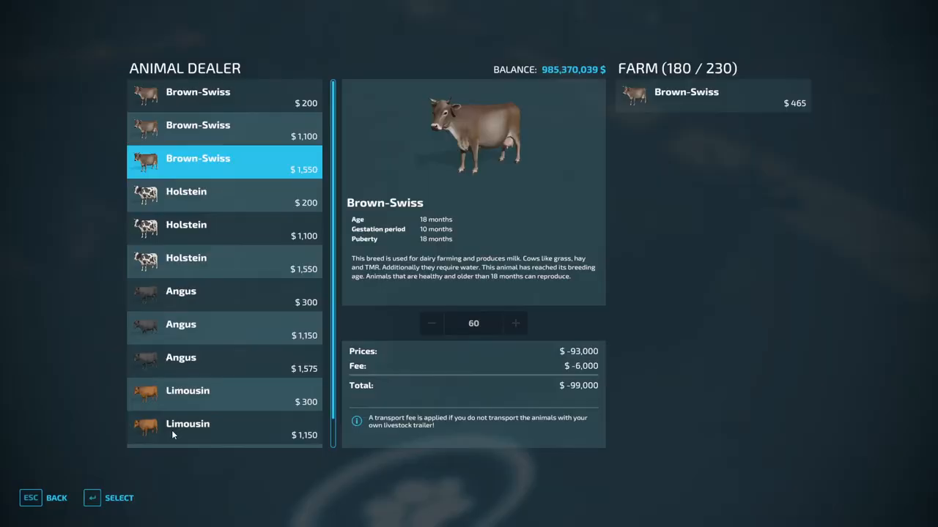
pyautogui.click(430, 323)
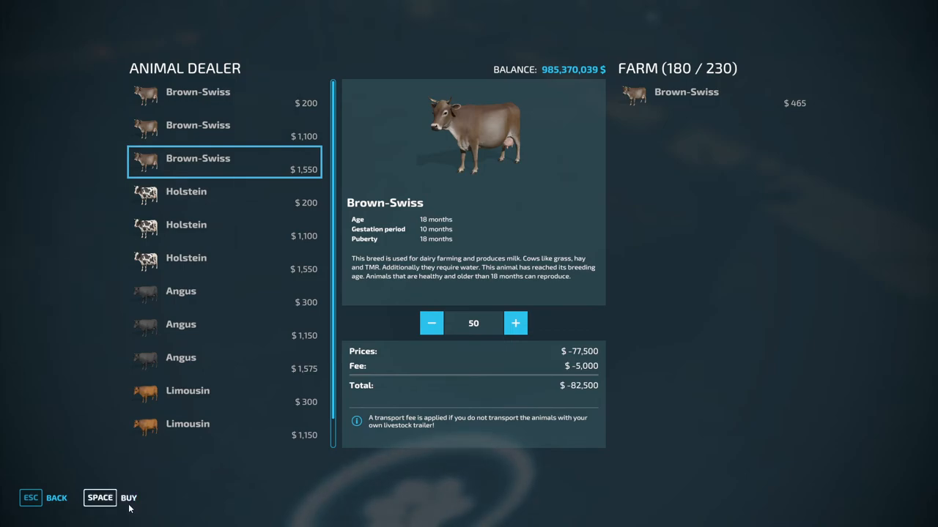
pyautogui.press('space')
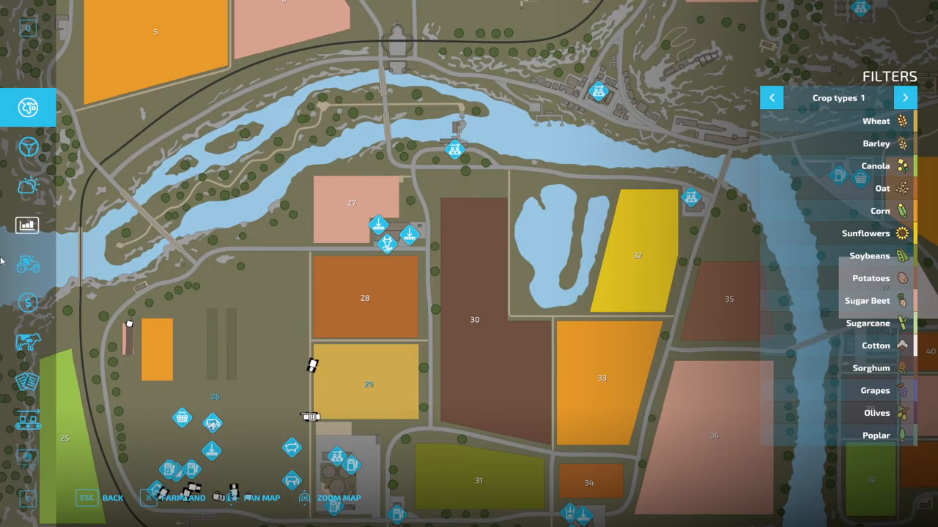
# - Review the animals overview listing the cowshed full at 230 Brown-Swiss with no food
pyautogui.click(28, 343)
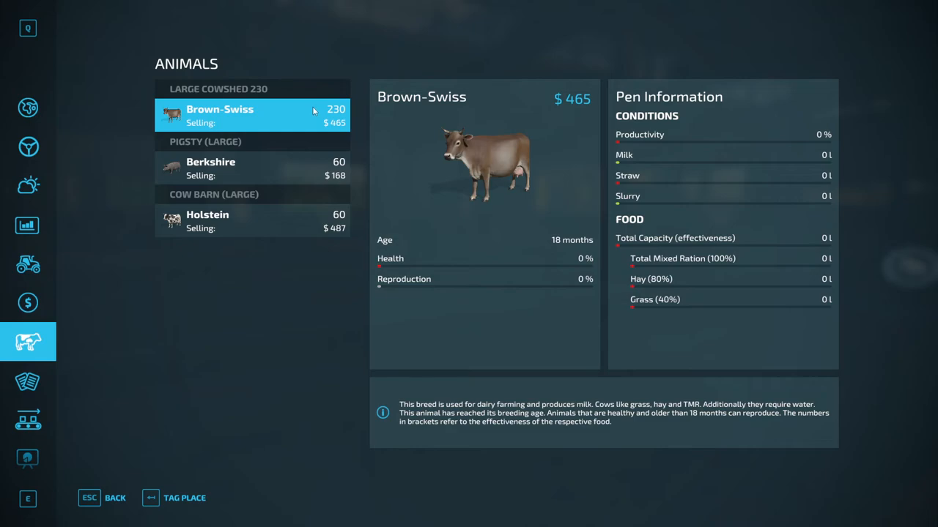
pyautogui.moveTo(685, 249)
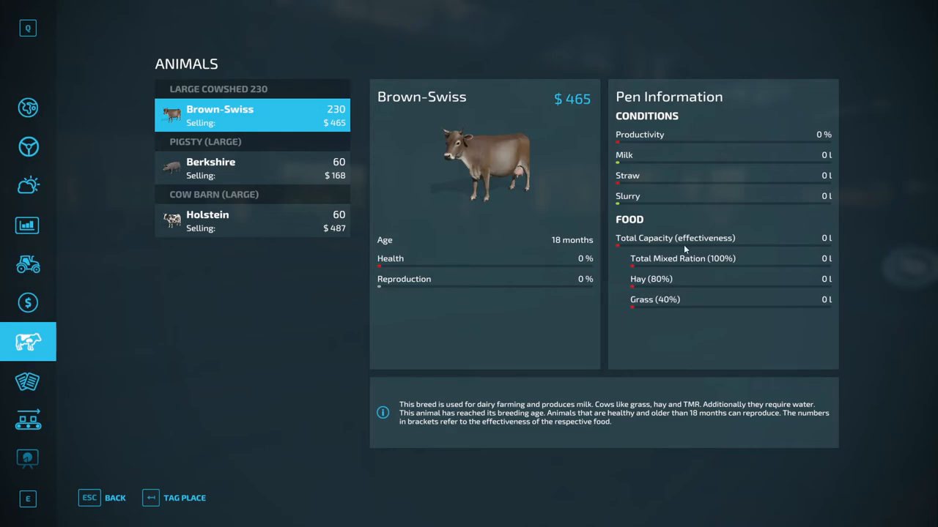
pyautogui.moveTo(680, 267)
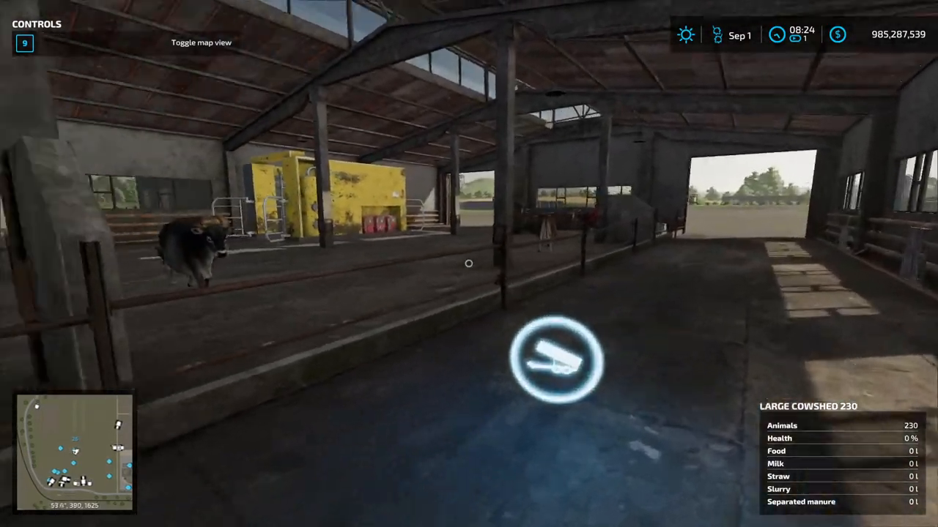
pyautogui.moveTo(469, 263)
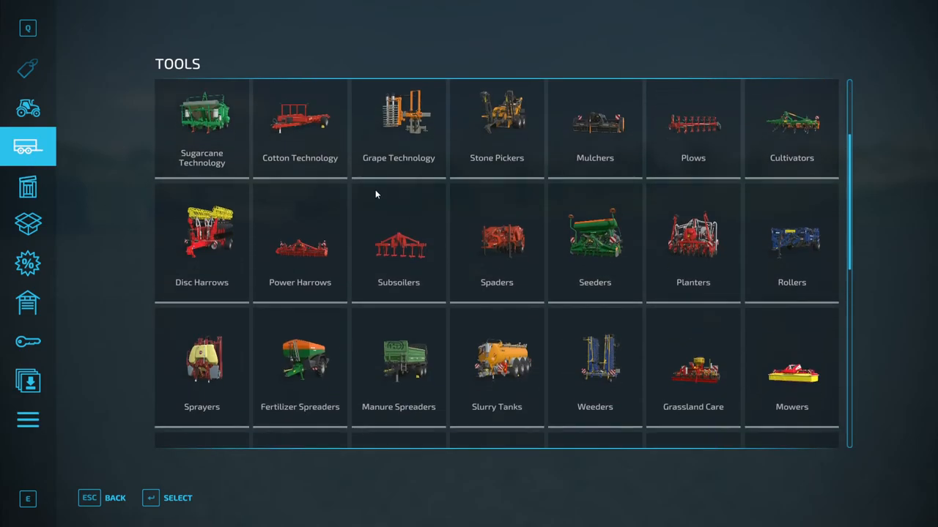
# - Browse trailers then trucks and confirm buying the Mack Anthem 6x4 for $93,500
pyautogui.click(27, 147)
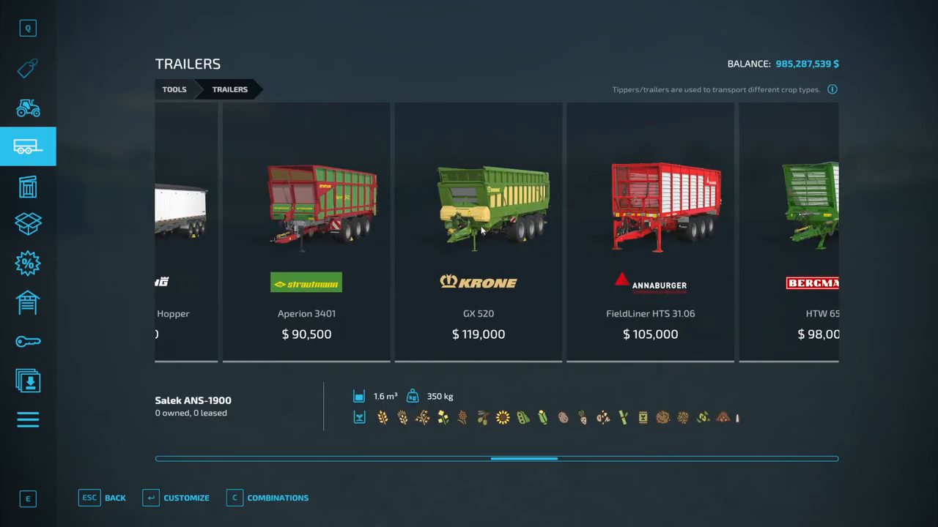
pyautogui.hscroll(3)
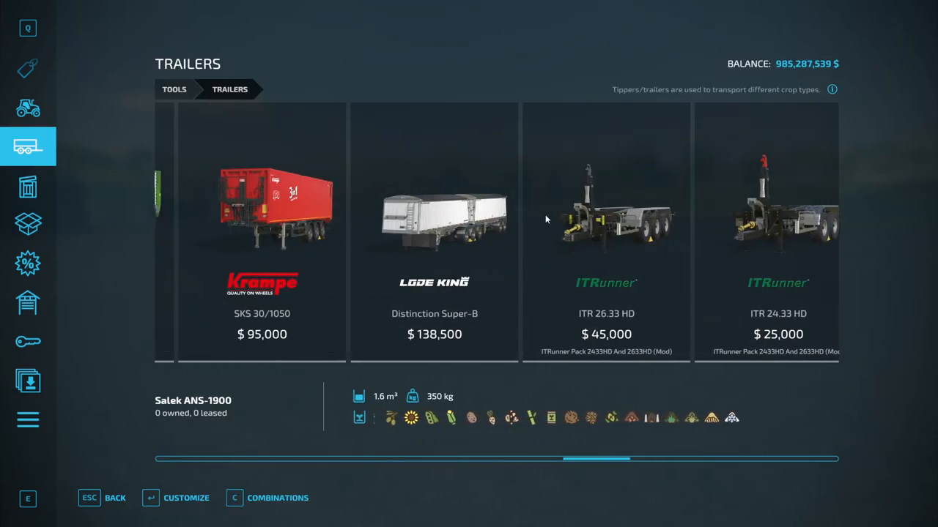
pyautogui.click(261, 219)
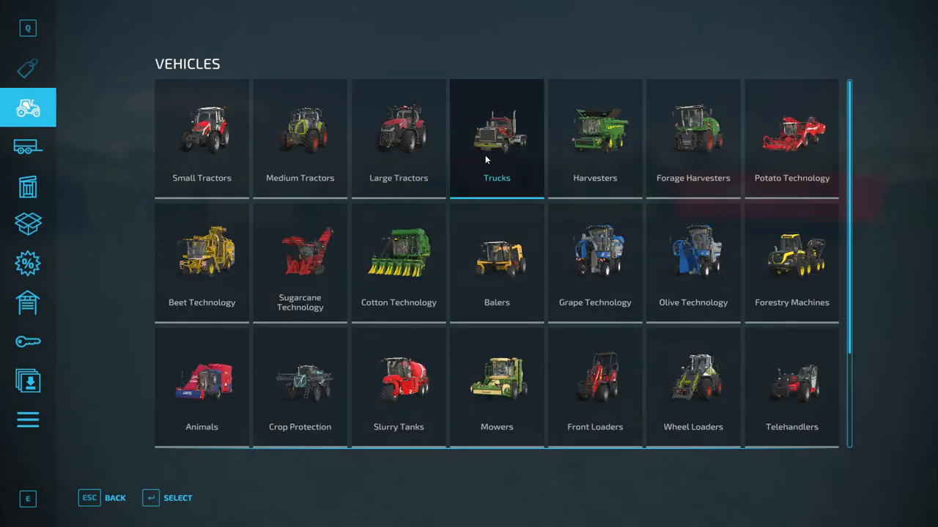
pyautogui.click(496, 138)
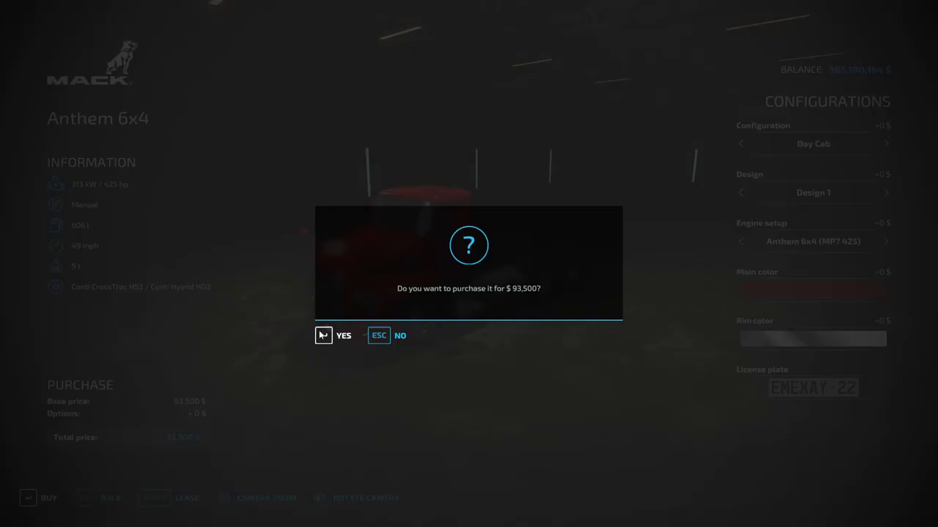
pyautogui.click(324, 335)
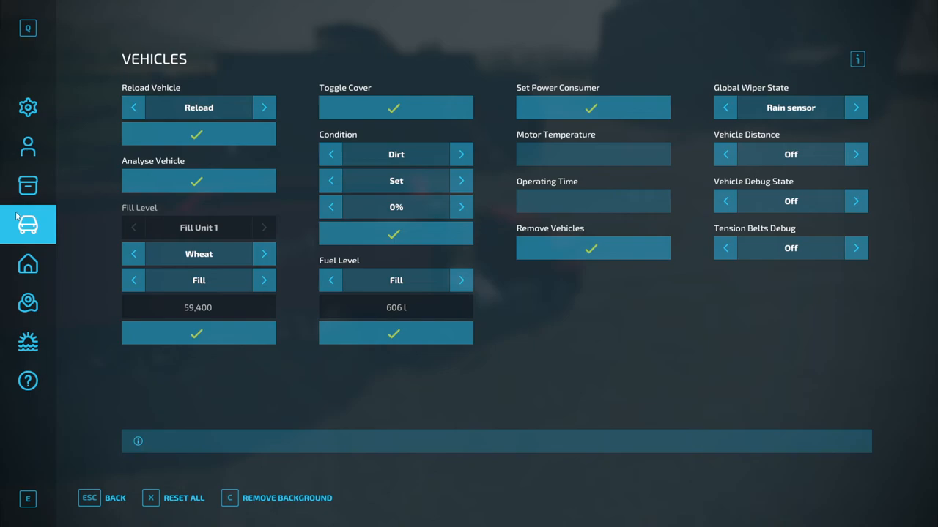
# - Cycle the debug fill type to Total Mixed Ration and fill the truck with 59,400 liters
pyautogui.click(132, 253)
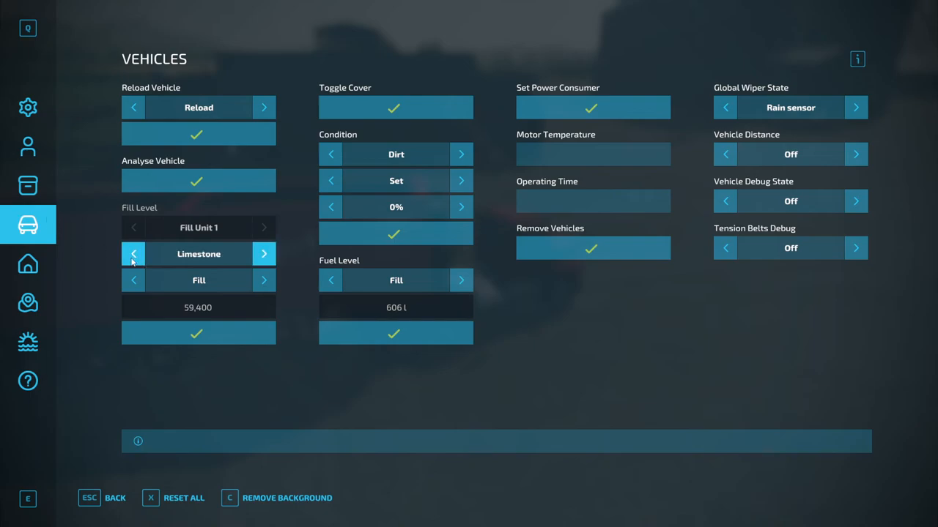
pyautogui.click(134, 254)
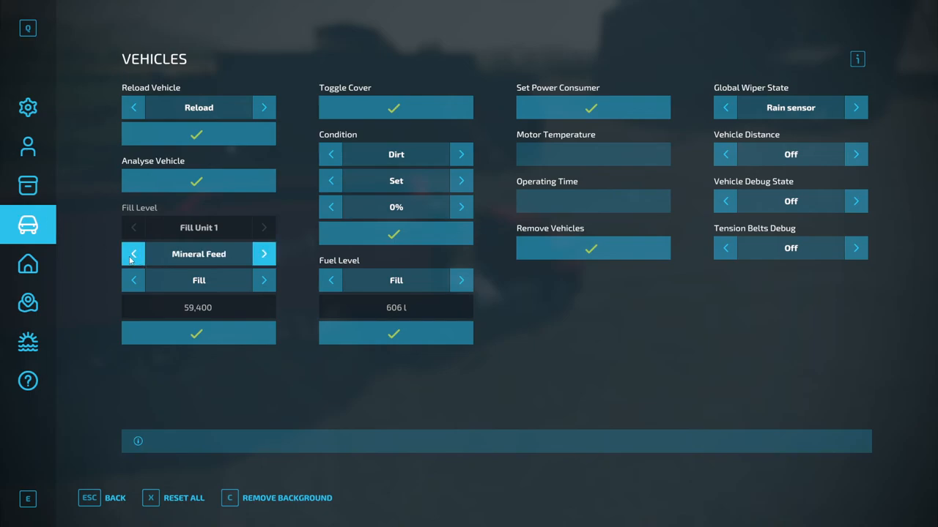
pyautogui.click(132, 253)
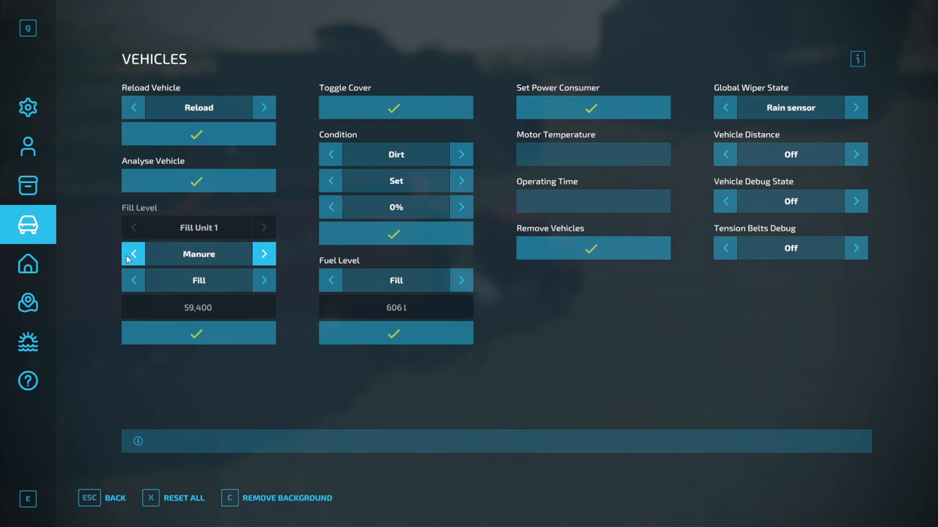
pyautogui.click(132, 254)
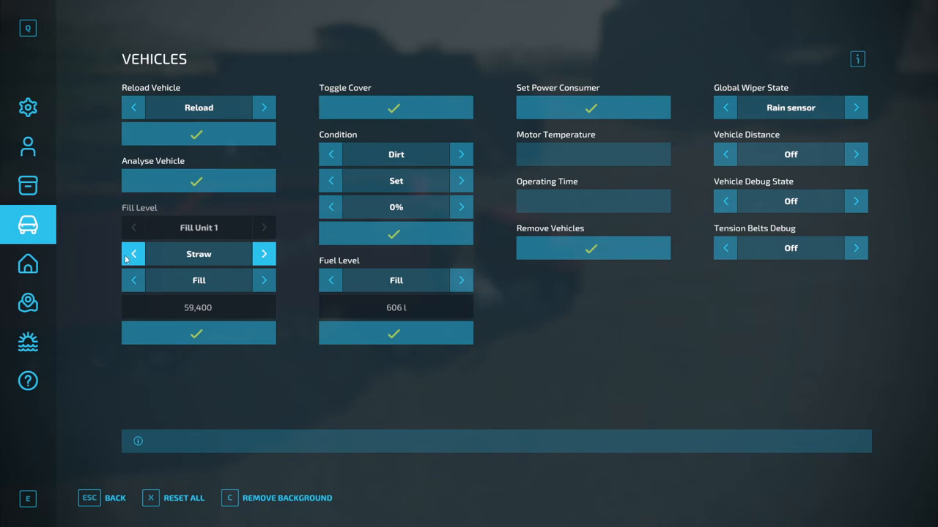
pyautogui.click(132, 254)
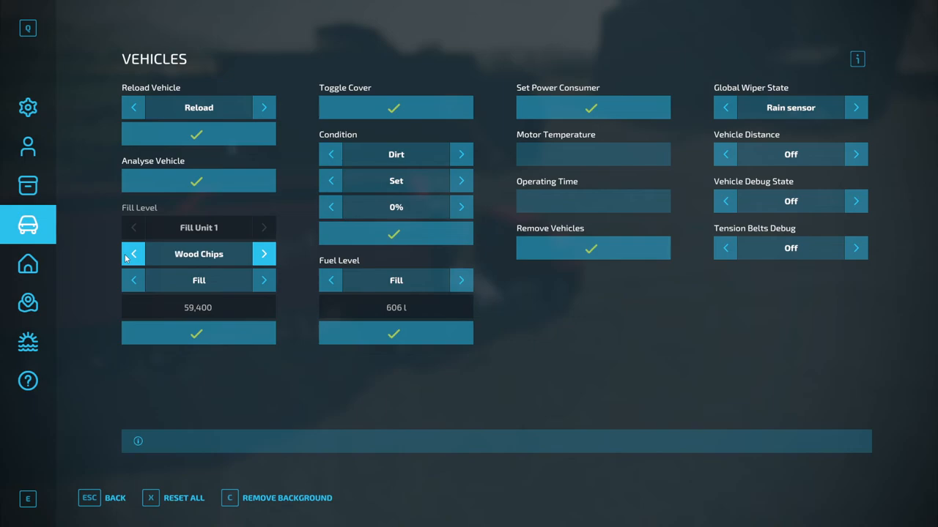
pyautogui.click(132, 254)
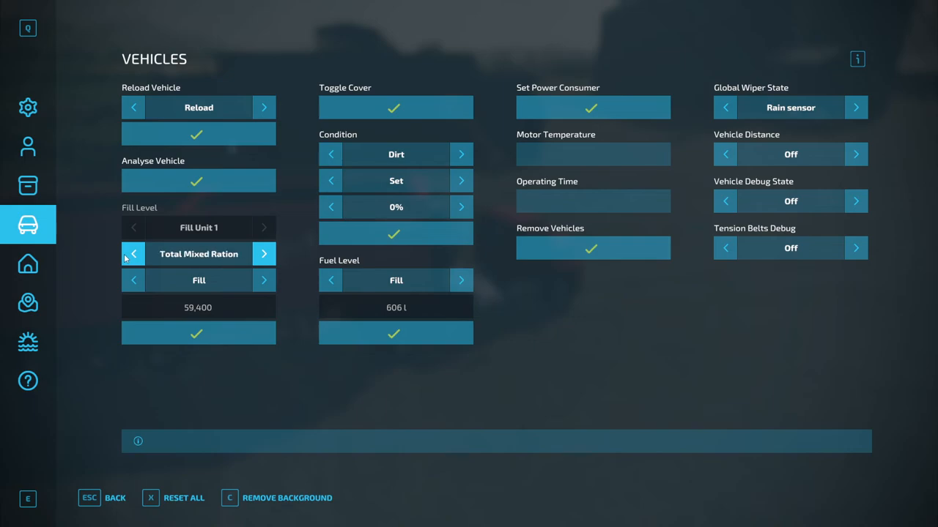
pyautogui.click(198, 334)
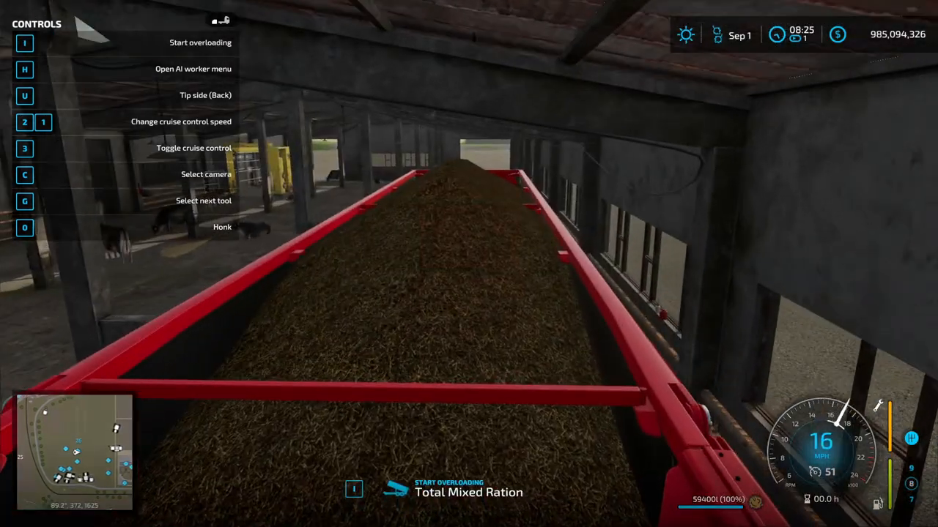
# - Unload the truck's Total Mixed Ration into the cowshed feeding area, filling it to 34,747 l
pyautogui.press('i')
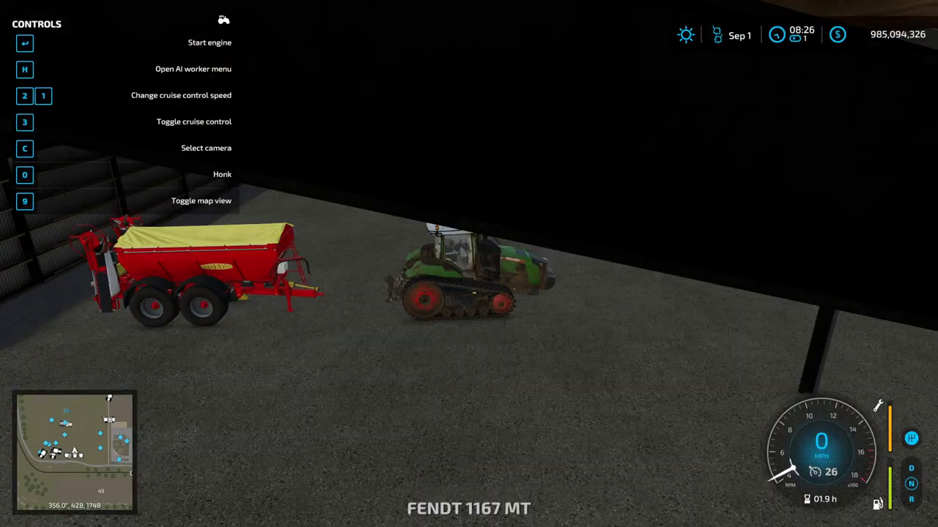
pyautogui.press('9')
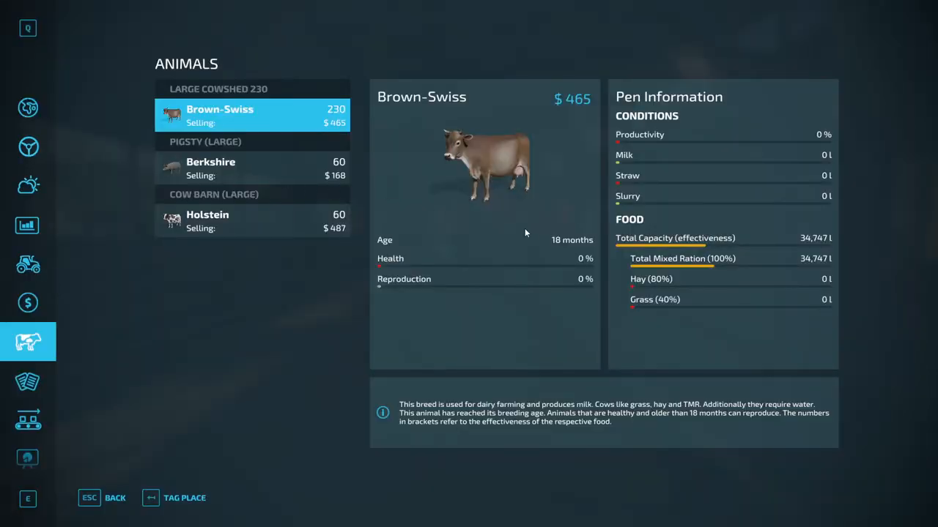
pyautogui.moveTo(648, 308)
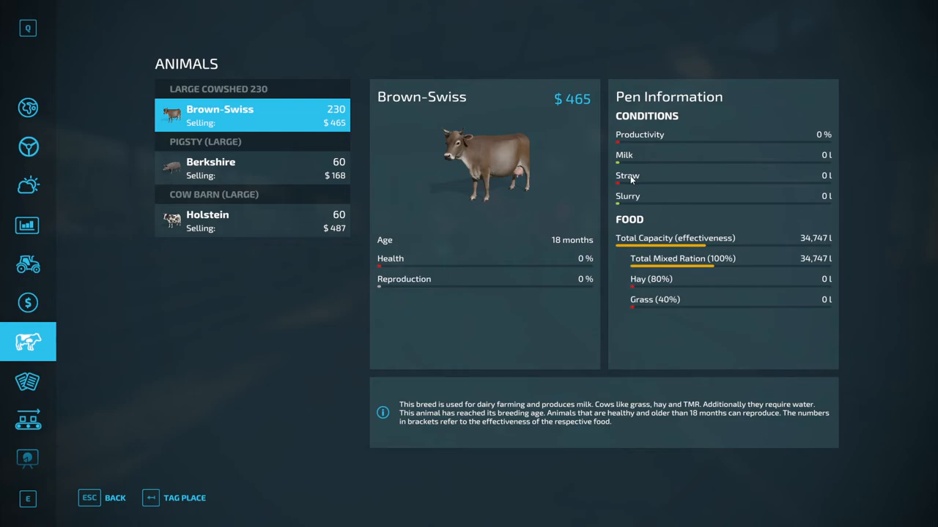
# - Leave the animals overview after checking the cowshed's full Total Mixed Ration
pyautogui.press('Escape')
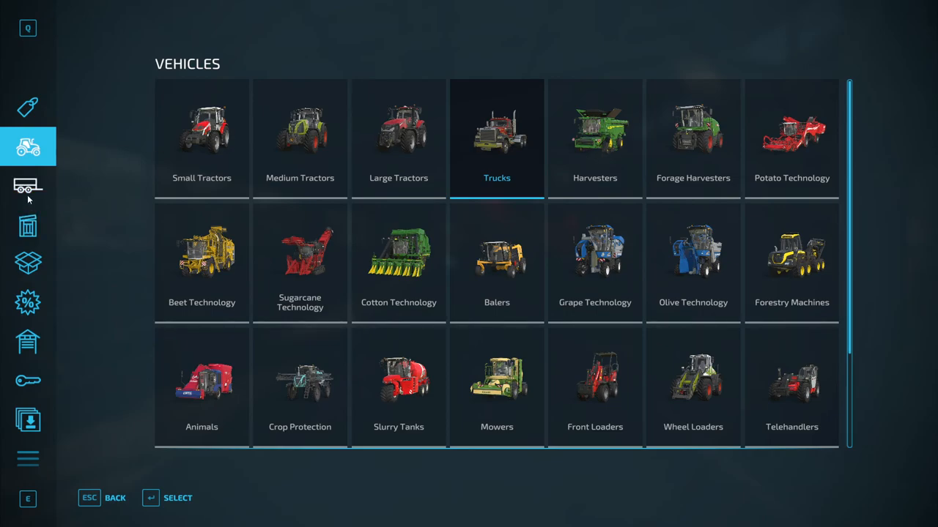
pyautogui.moveTo(28, 457)
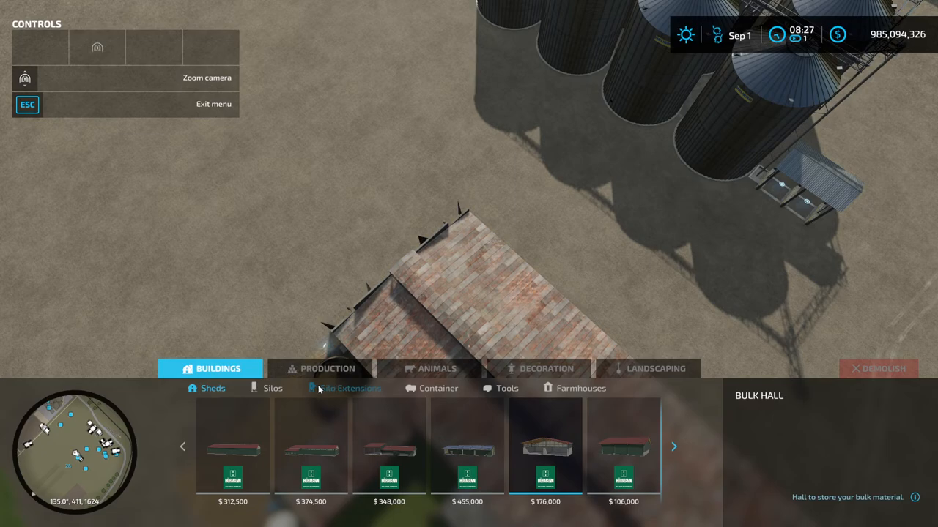
# - Choose the $25,000 bunker from the silo buildings and place it at the cowshed
pyautogui.click(272, 388)
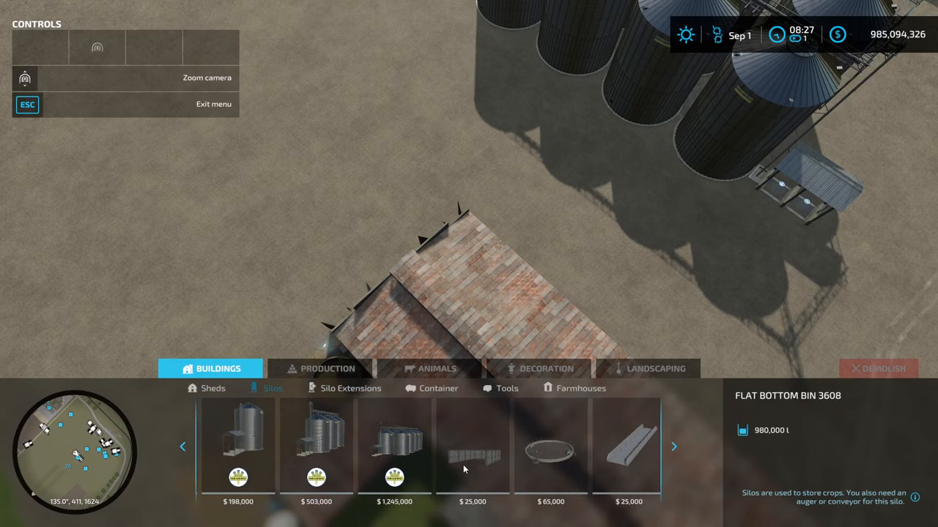
pyautogui.click(472, 447)
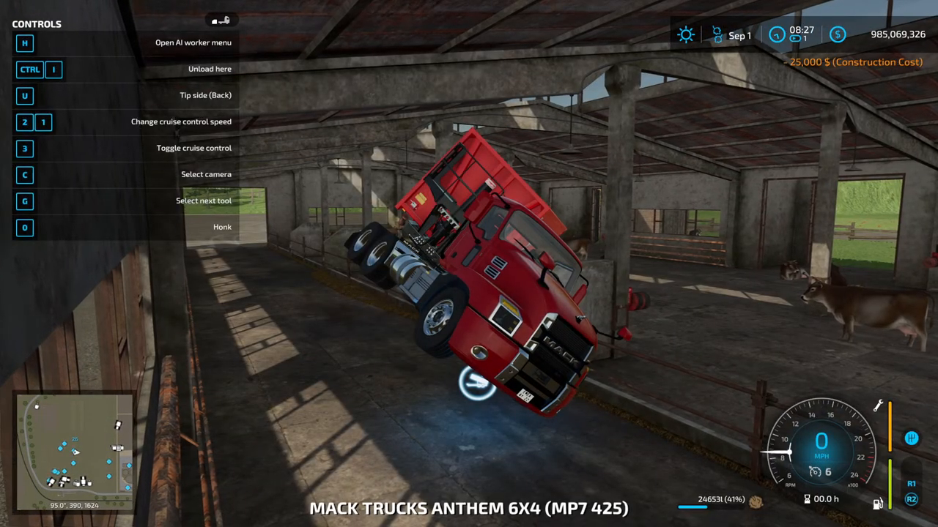
pyautogui.press('e')
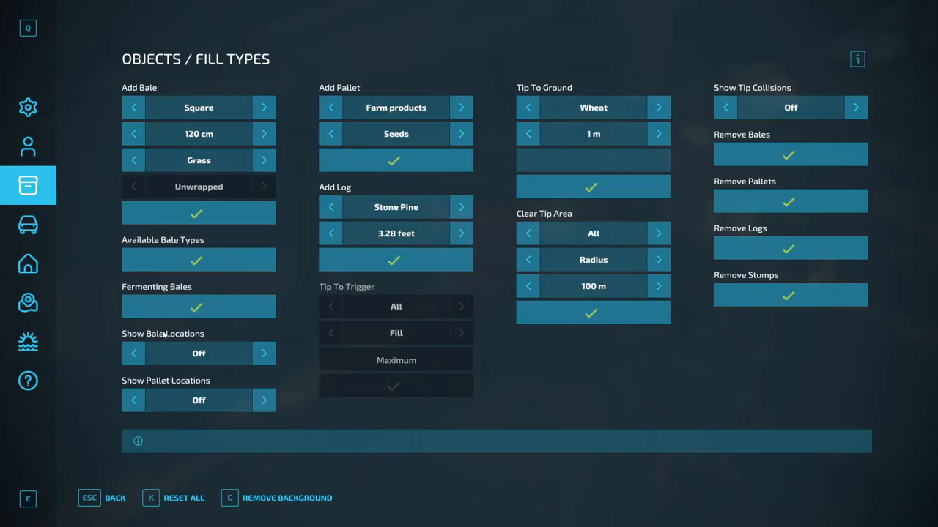
# - Step the debug vehicle fill type toward Straw to refill the truck
pyautogui.click(28, 224)
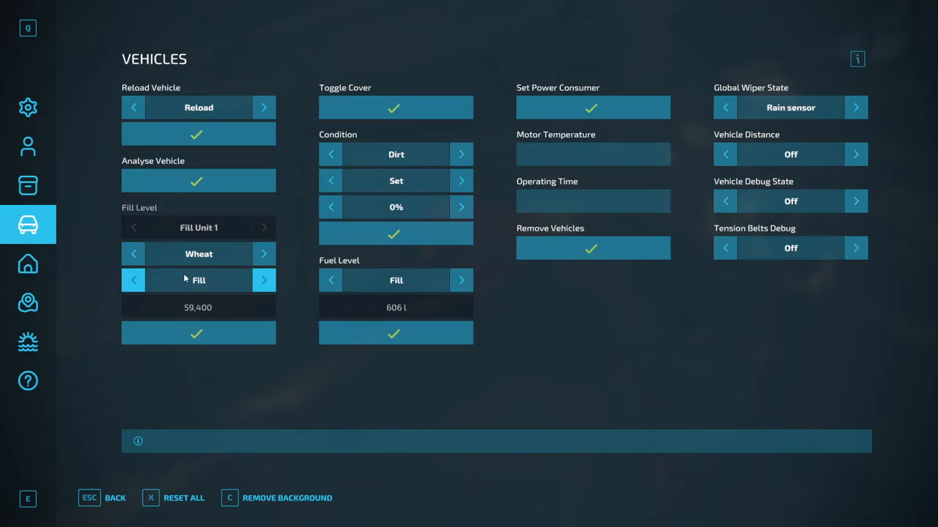
pyautogui.click(132, 255)
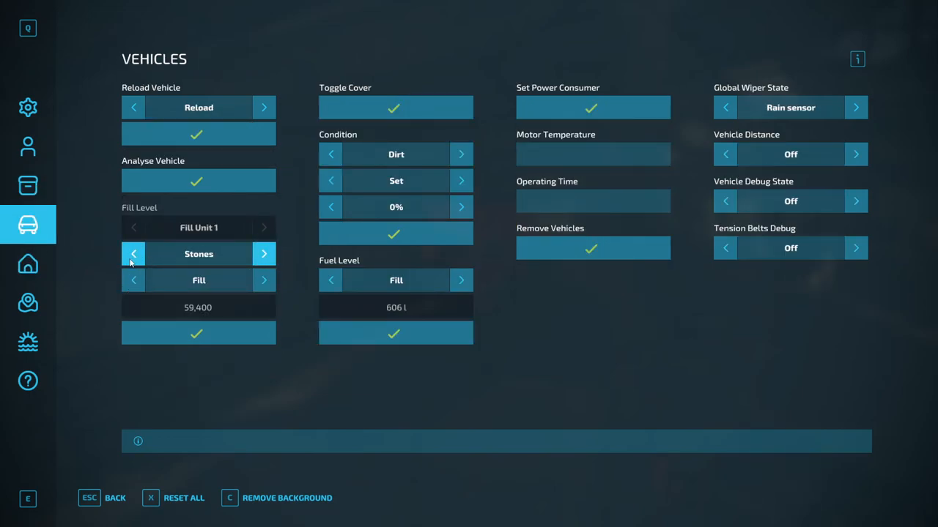
pyautogui.click(133, 254)
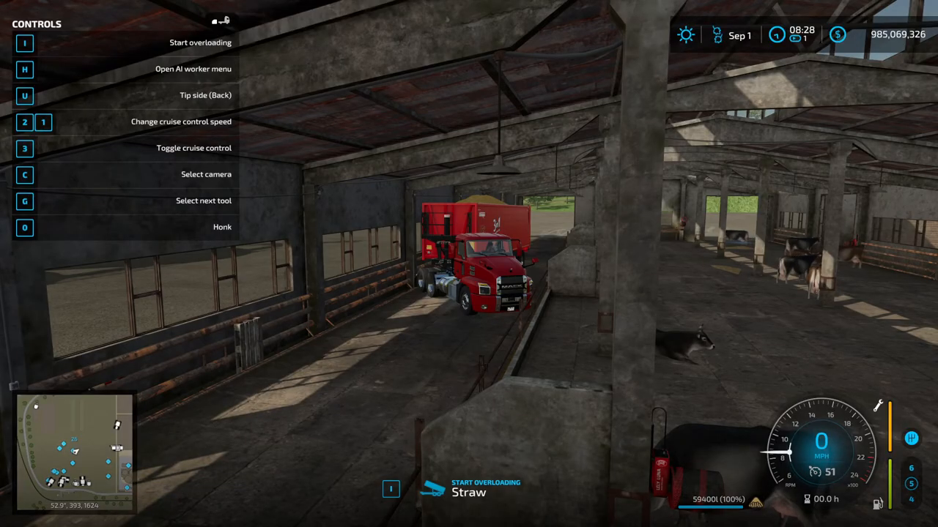
# - Toggle straw overloading into the cowshed until the truck drops to about 37,778 liters
pyautogui.press('i')
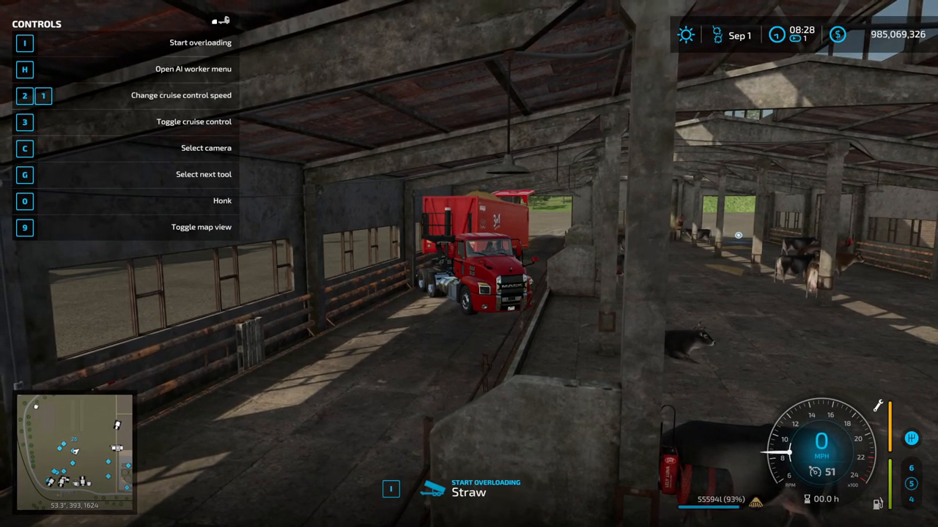
pyautogui.press('i')
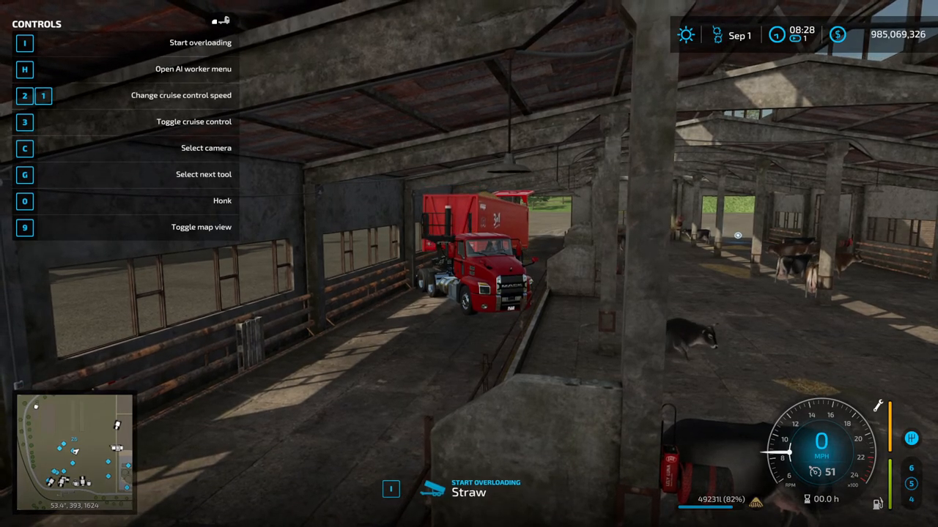
pyautogui.press('i')
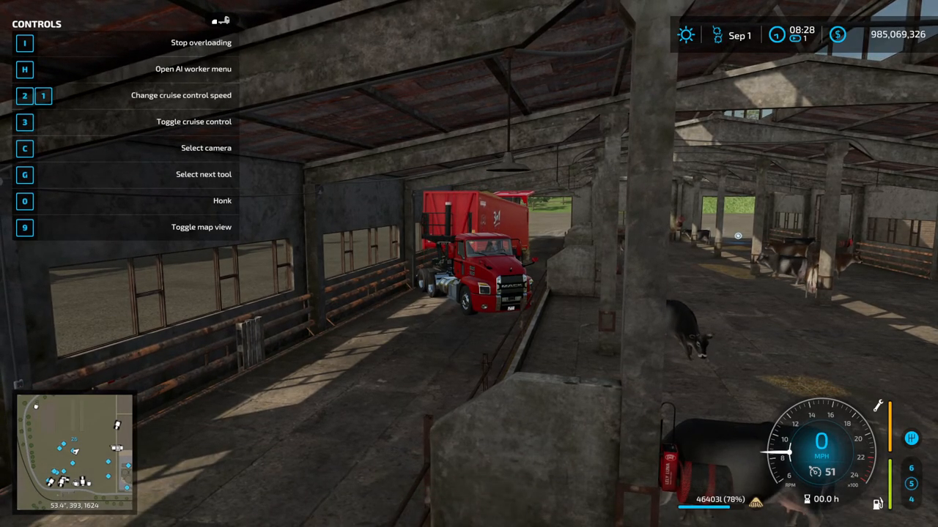
pyautogui.press('i')
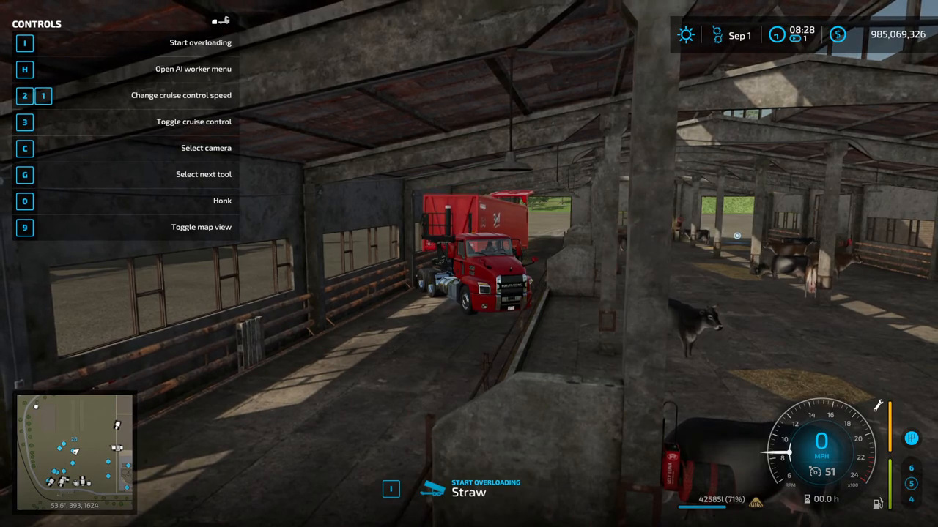
pyautogui.press('i')
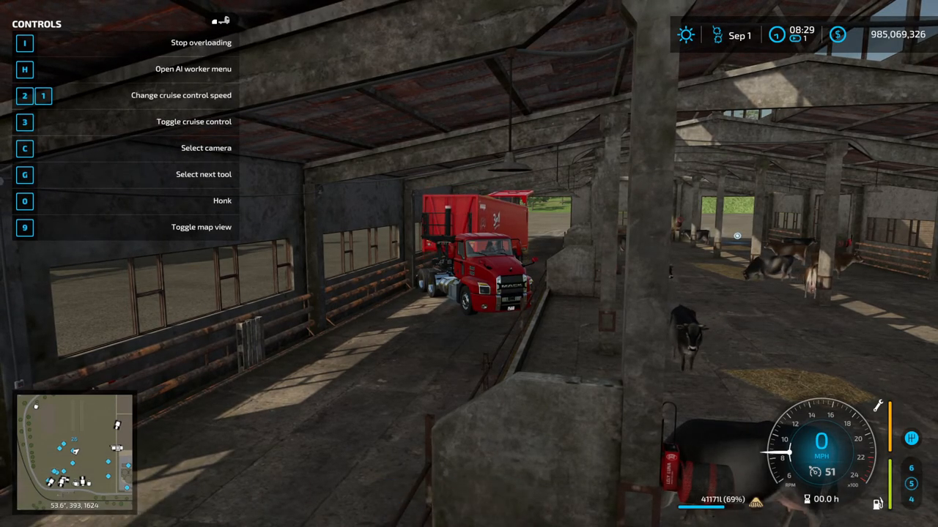
pyautogui.press('i')
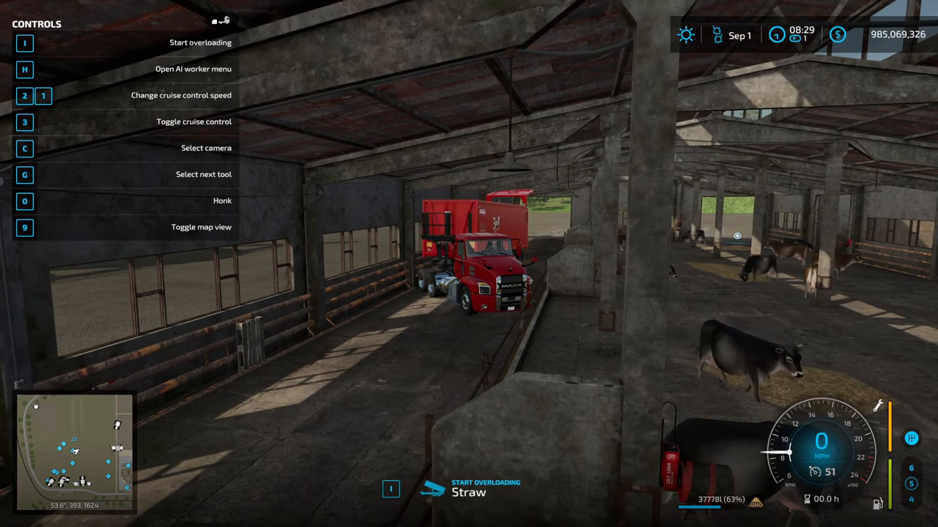
pyautogui.press('i')
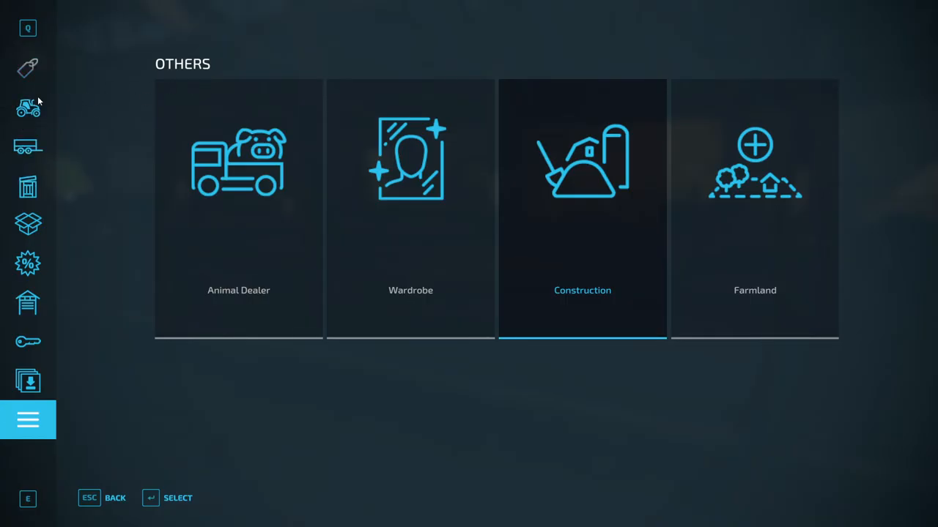
# - Show the Brown-Swiss pen of Large Cowshed 230 in the Animals overview at 100% productivity
pyautogui.click(28, 108)
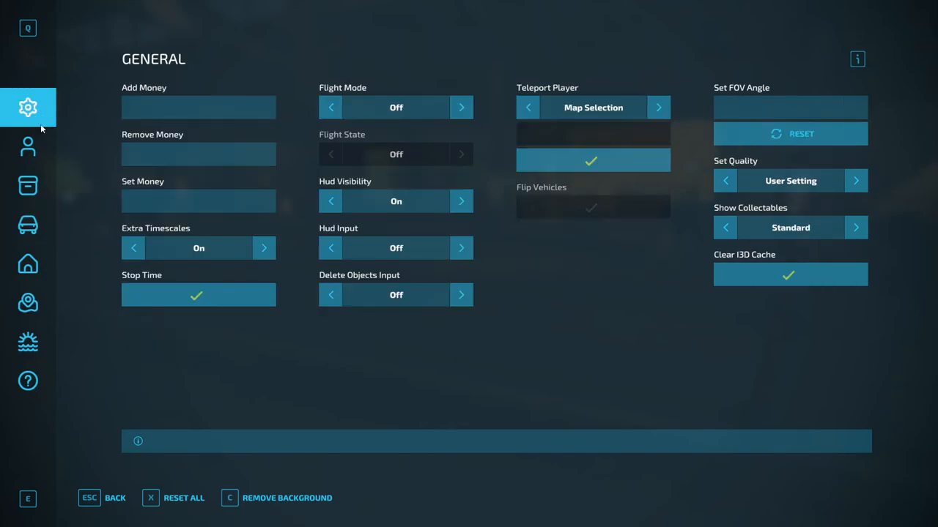
pyautogui.click(264, 248)
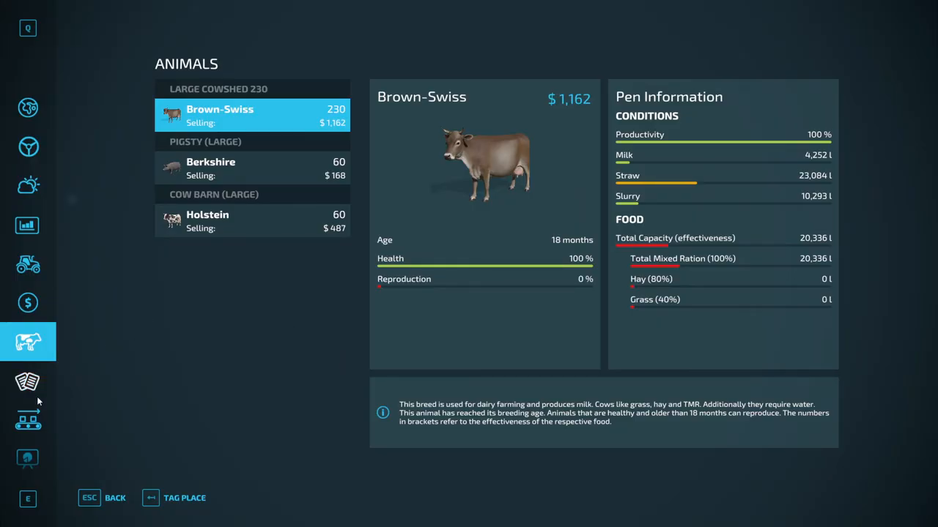
# - In Game Settings set Seasonal Growth to Yes and Days per month to 1 Day, then save
pyautogui.click(27, 419)
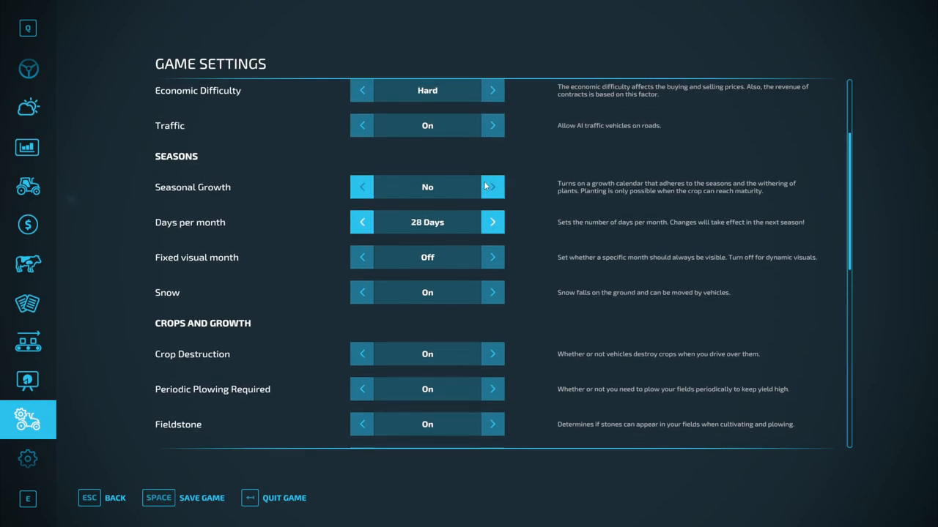
pyautogui.click(492, 187)
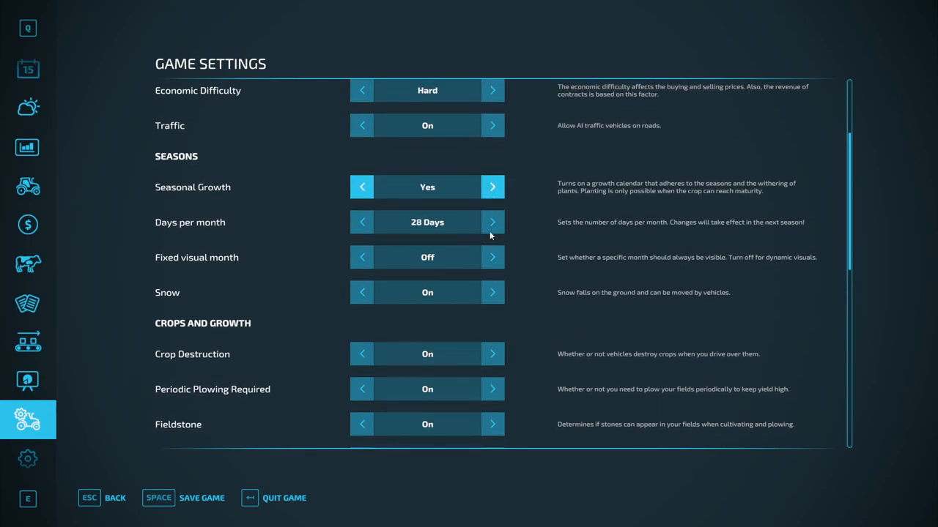
pyautogui.click(360, 222)
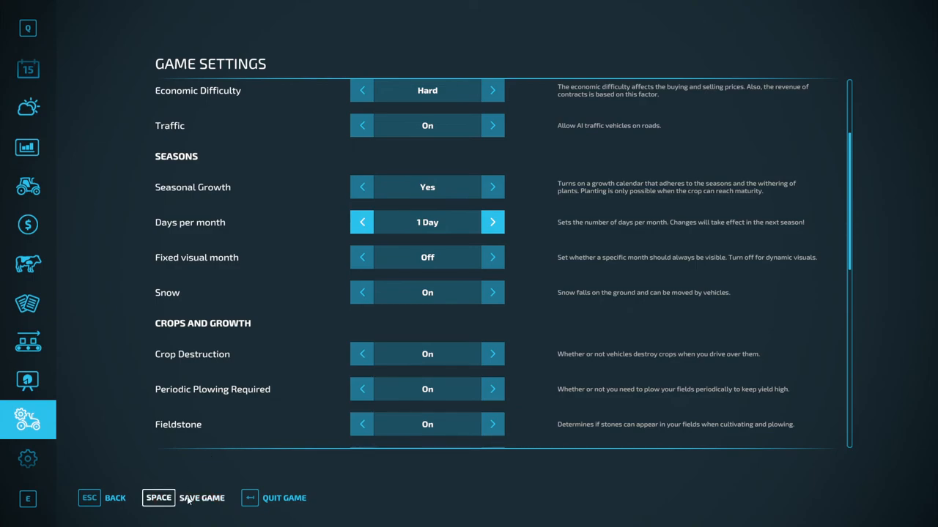
pyautogui.press('space')
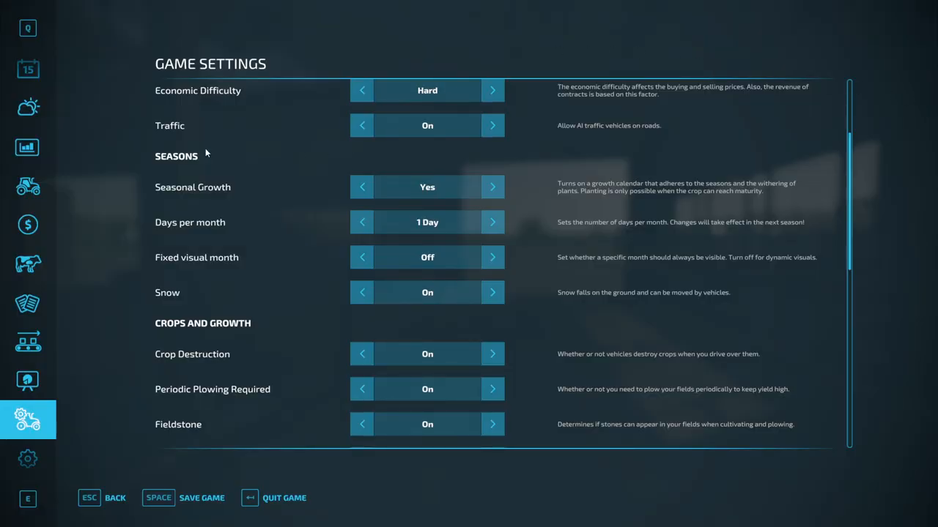
pyautogui.click(27, 264)
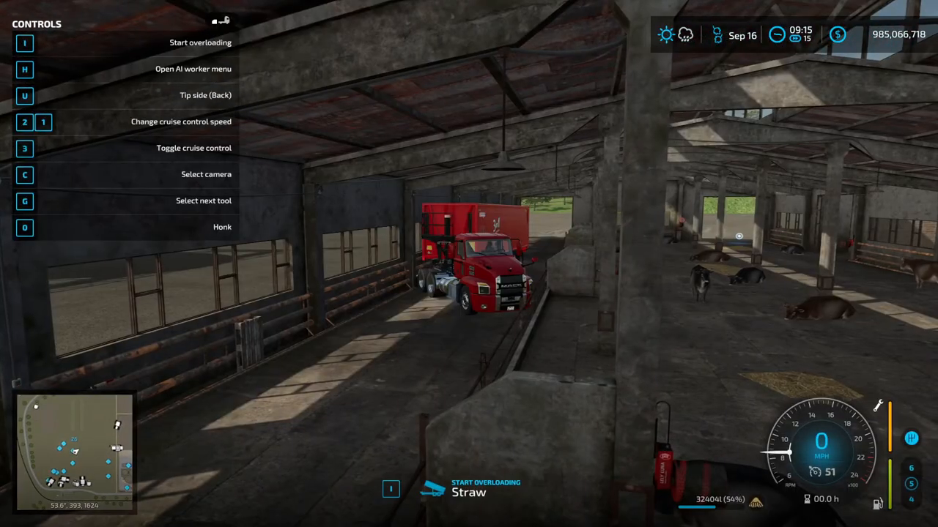
# - Overload straw from the trailer into the feeding lane in bursts until about 7,535 liters remain
pyautogui.press('i')
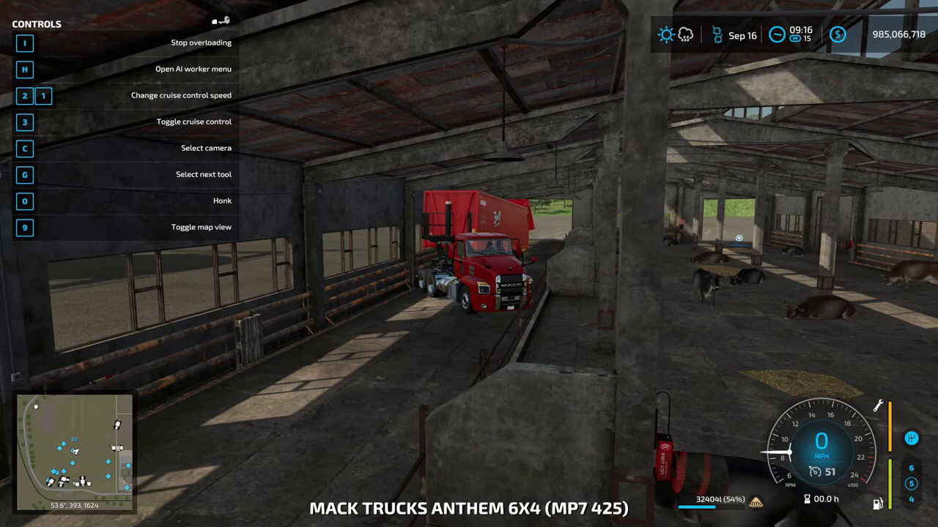
pyautogui.press('i')
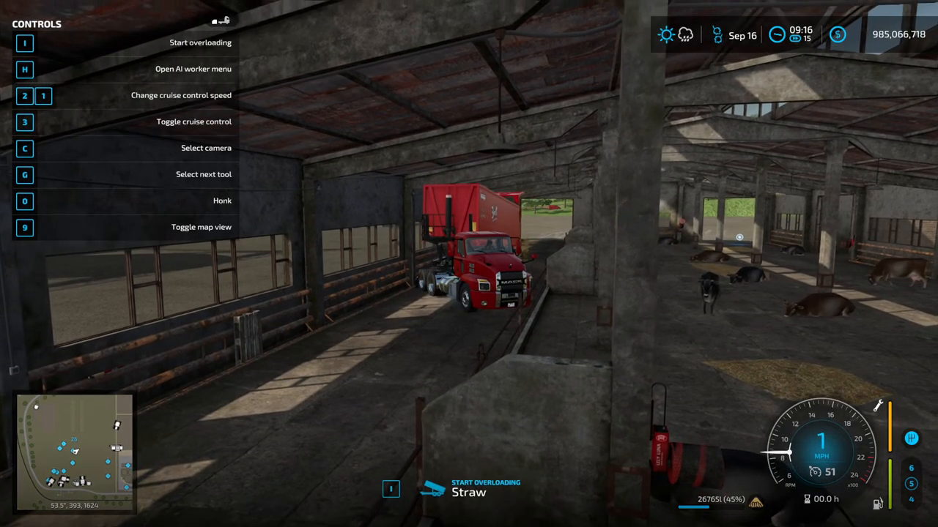
pyautogui.press('i')
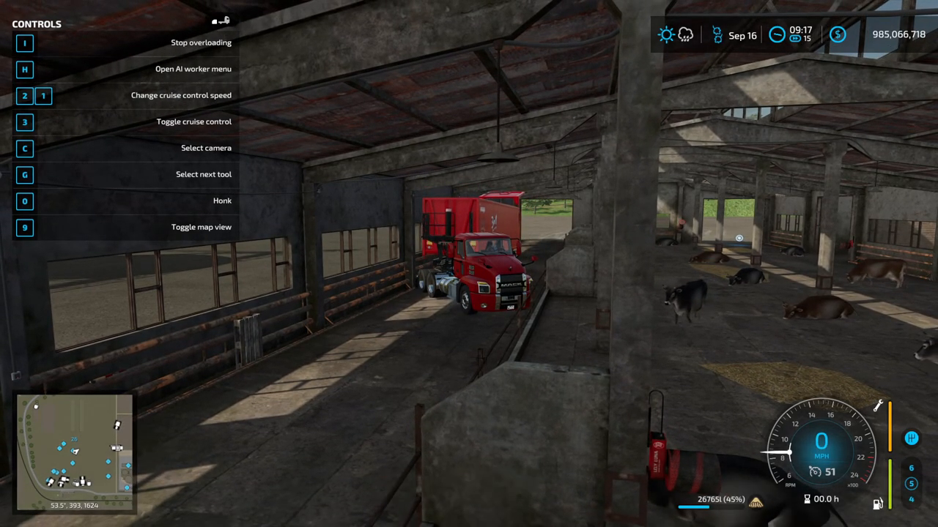
pyautogui.press('i')
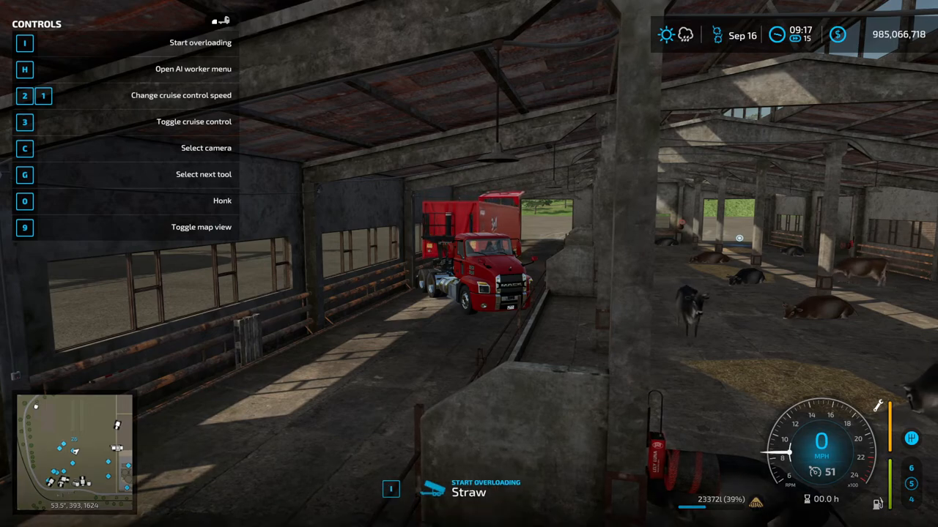
pyautogui.press('i')
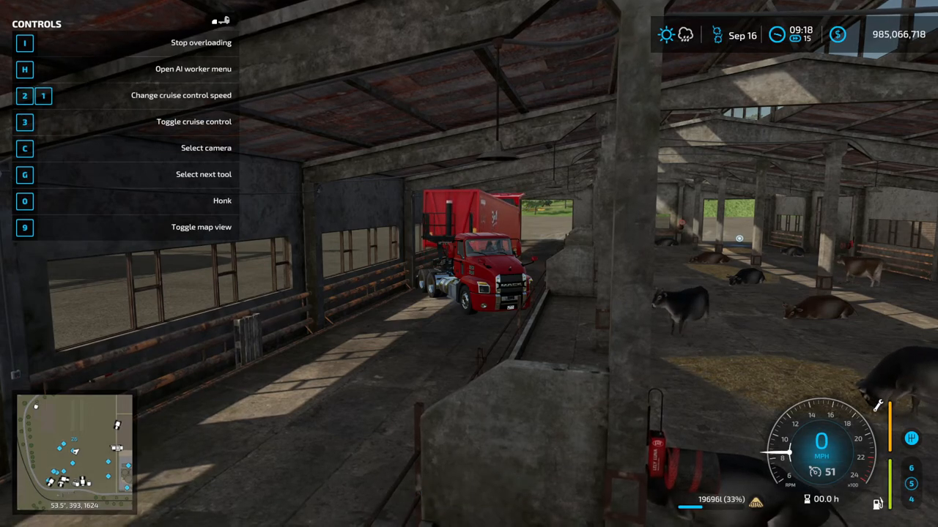
pyautogui.press('i')
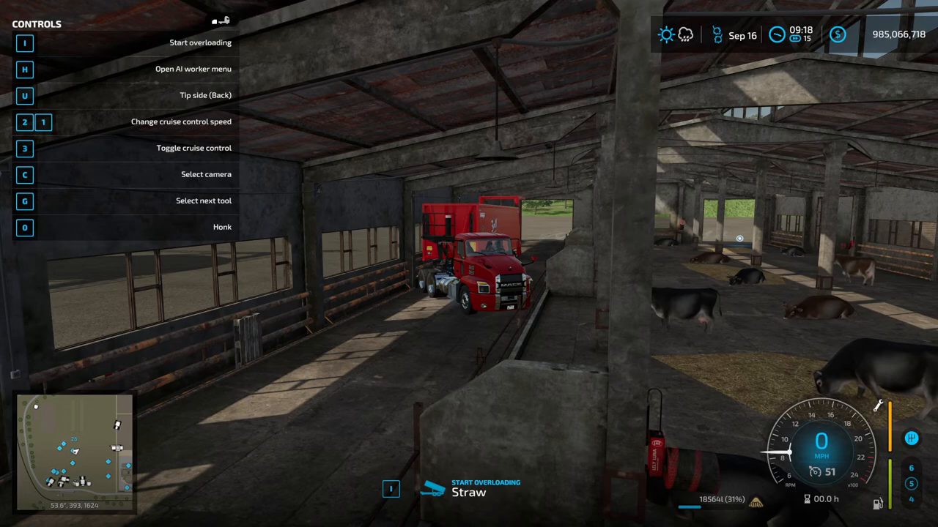
pyautogui.press('i')
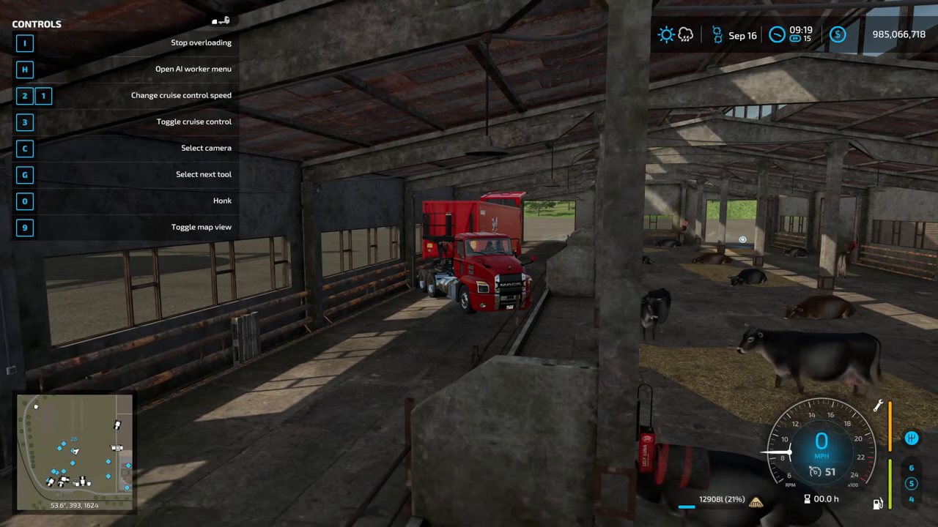
pyautogui.press('i')
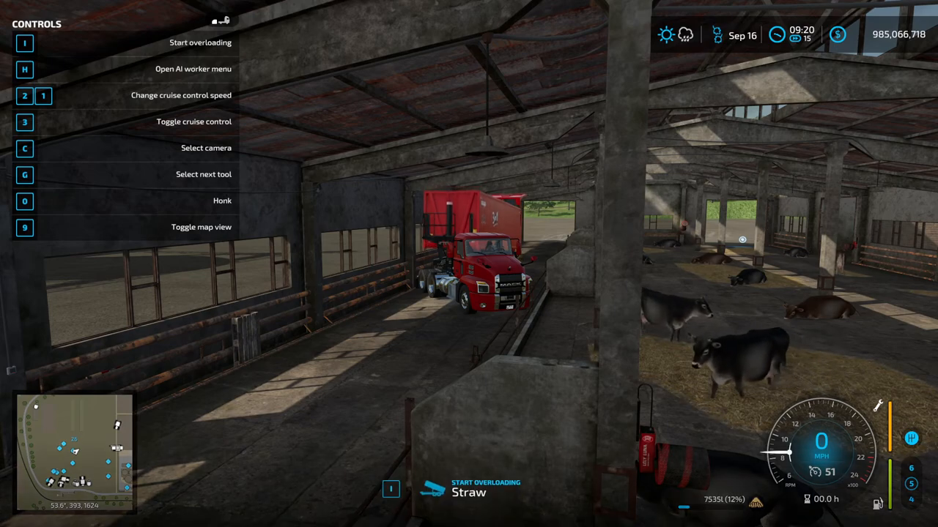
pyautogui.press('i')
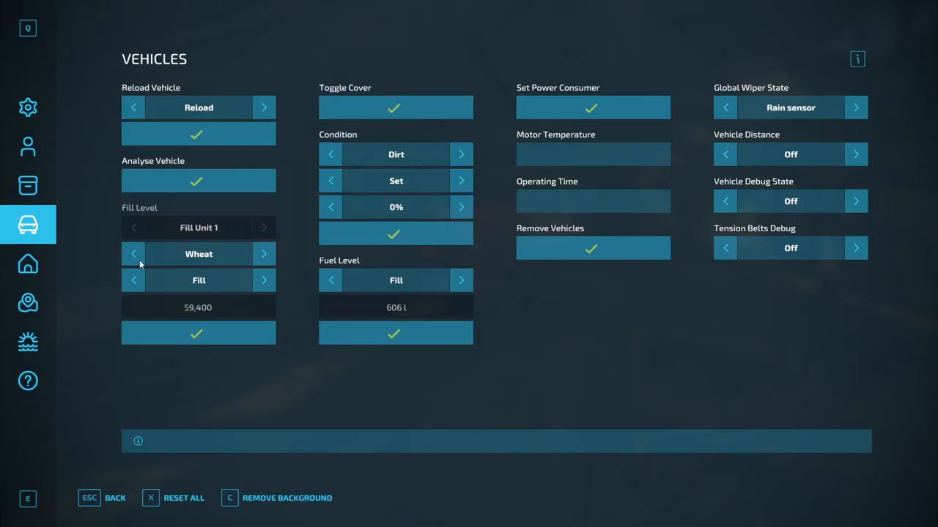
# - Step the trailer's cheat fill type past Pig Food, Straw and Chaff toward Total Mixed Ration
pyautogui.click(133, 253)
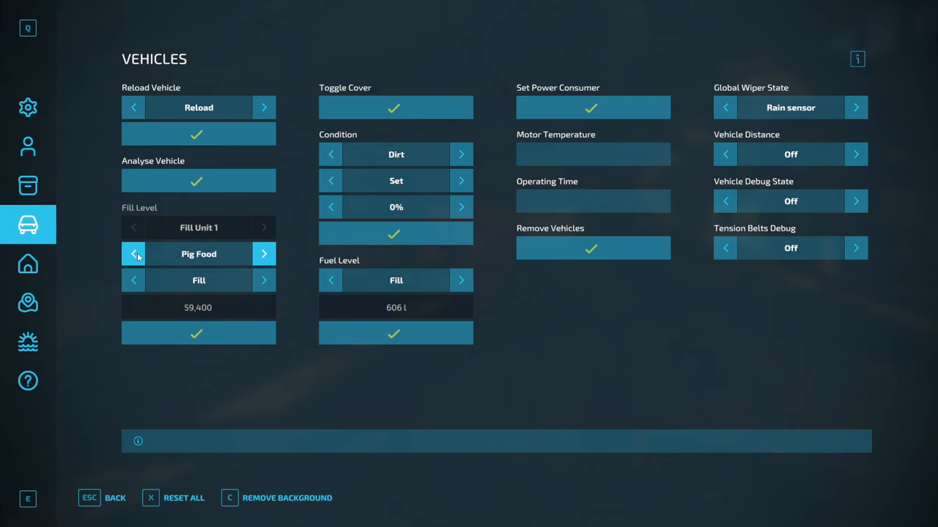
pyautogui.click(132, 254)
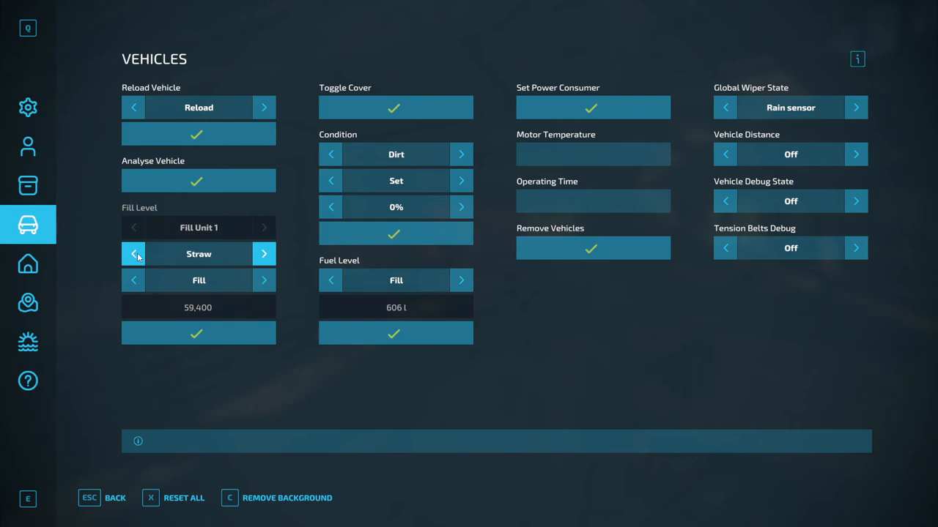
pyautogui.click(132, 254)
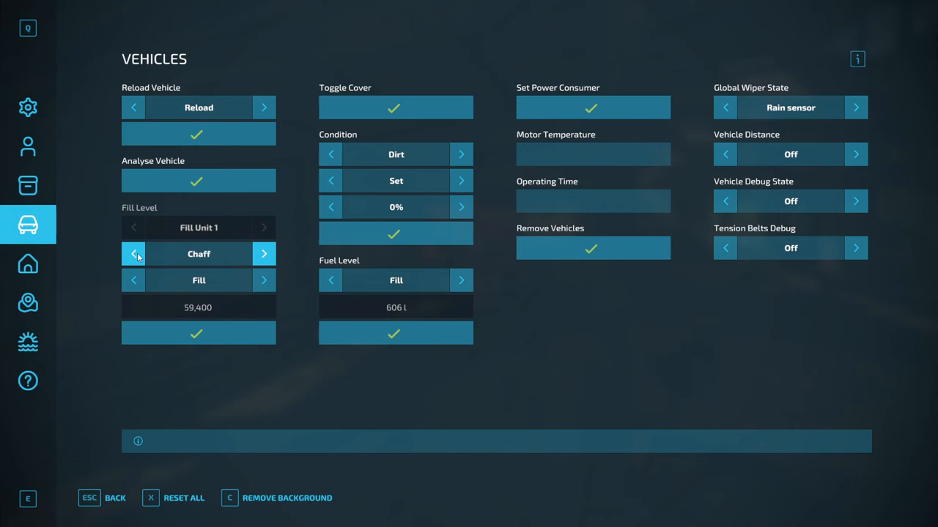
pyautogui.click(133, 254)
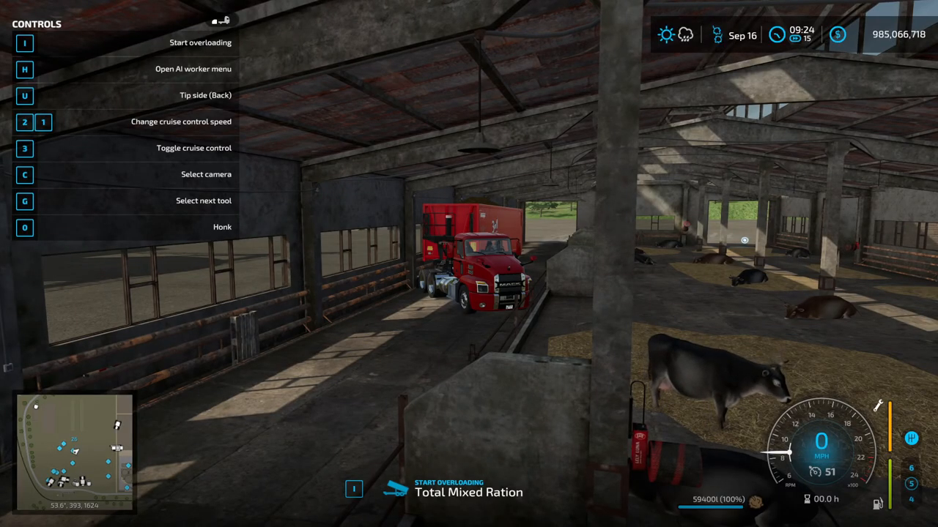
# - Overload Total Mixed Ration along the feeding lane in bursts until the trailer is empty
pyautogui.press('i')
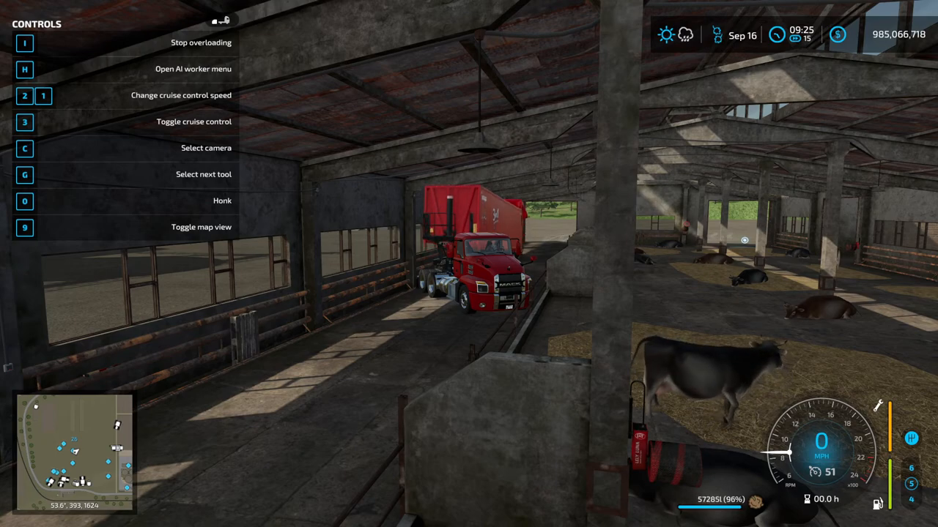
pyautogui.press('i')
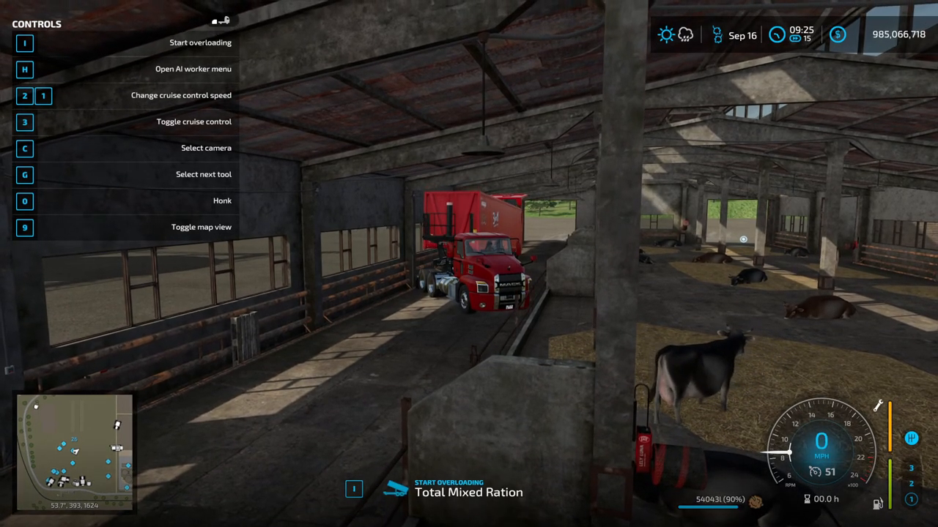
pyautogui.press('i')
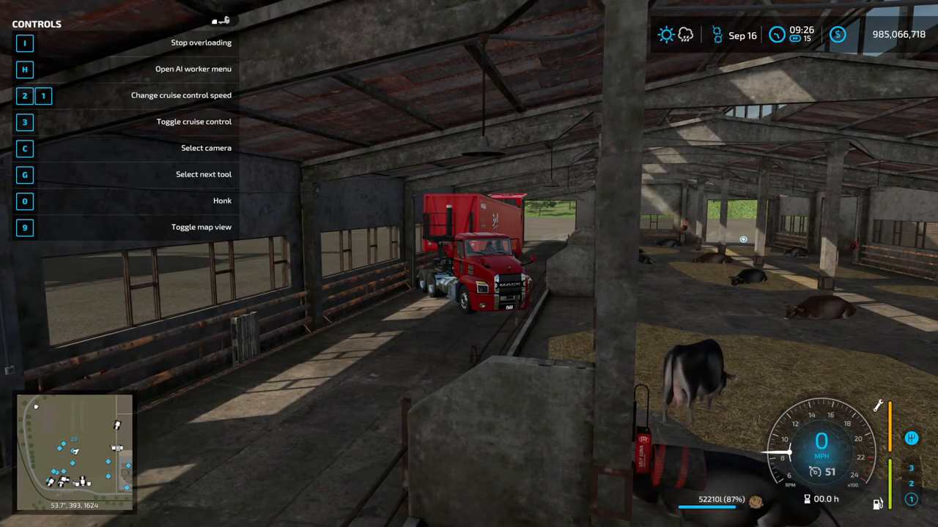
pyautogui.press('i')
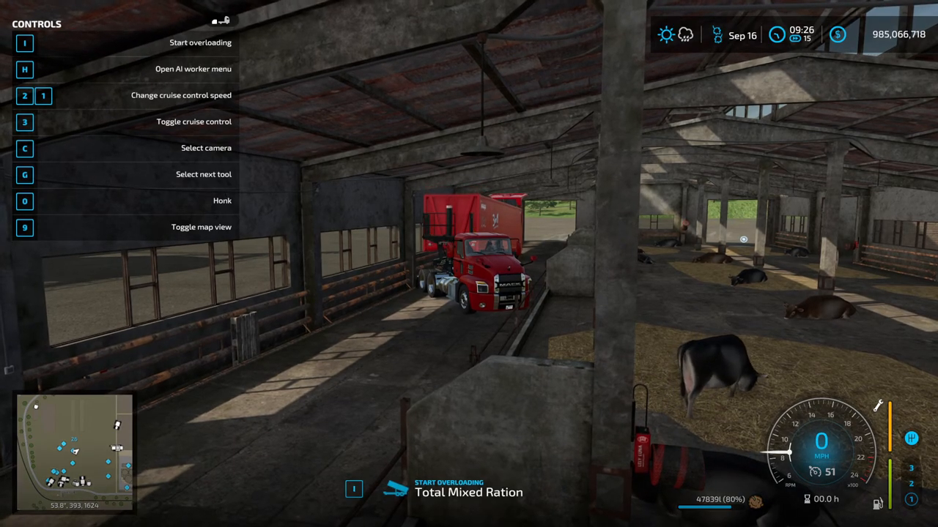
pyautogui.press('i')
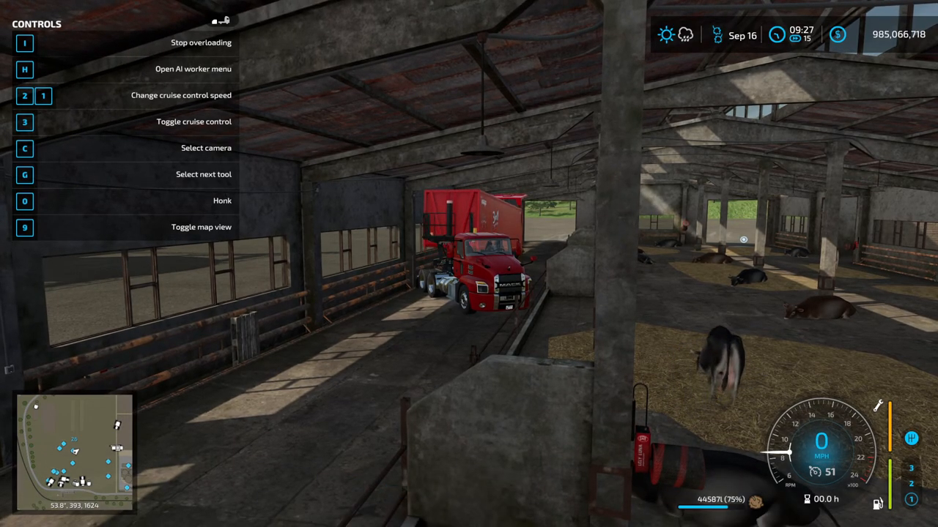
pyautogui.press('i')
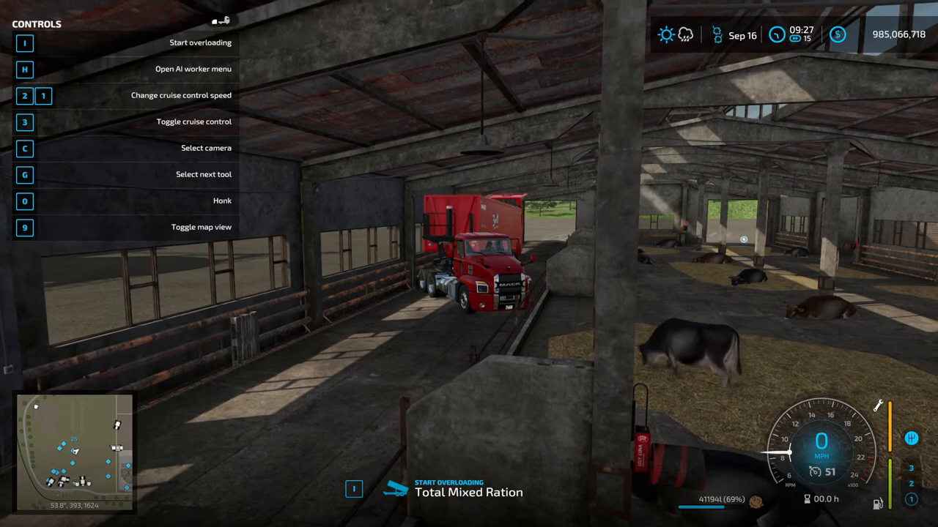
pyautogui.press('i')
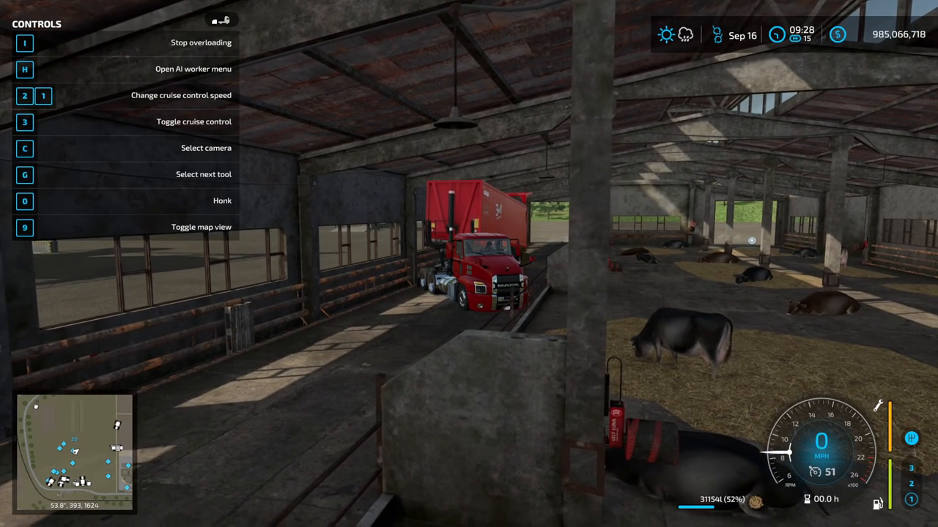
pyautogui.press('i')
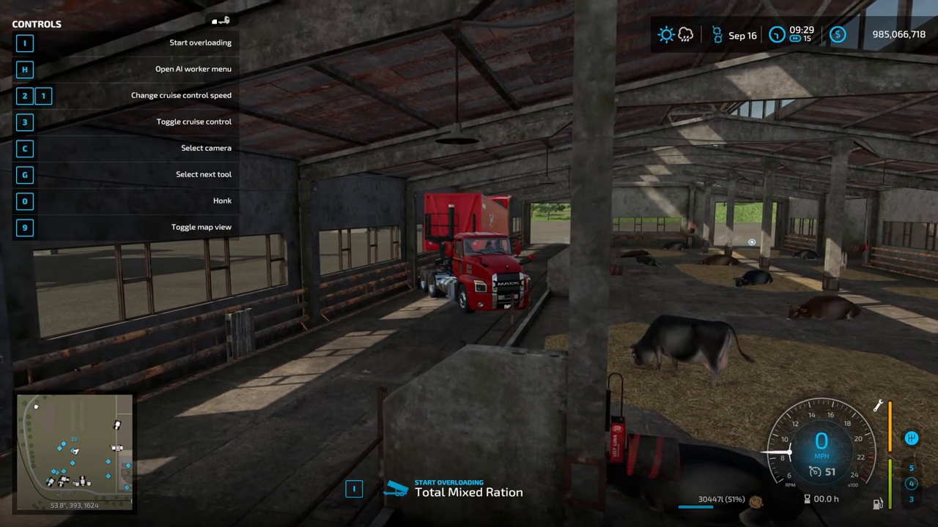
pyautogui.press('i')
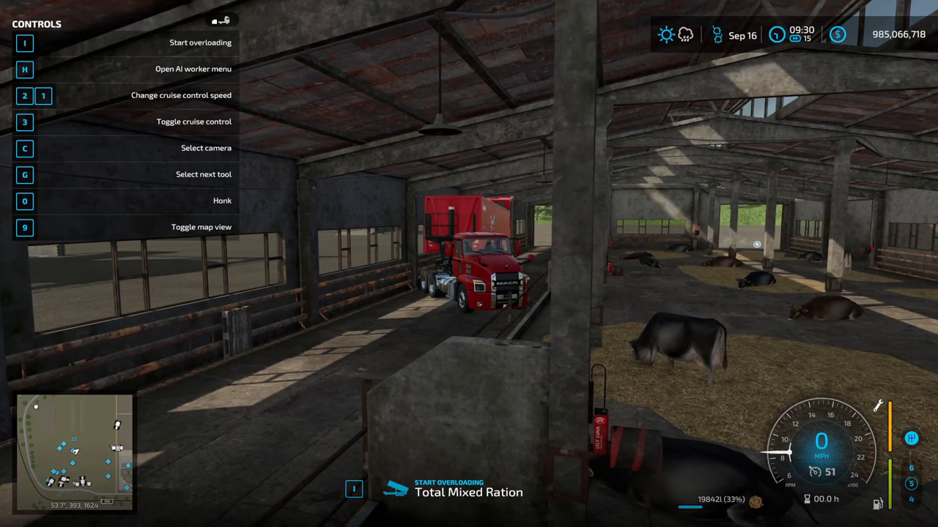
pyautogui.press('i')
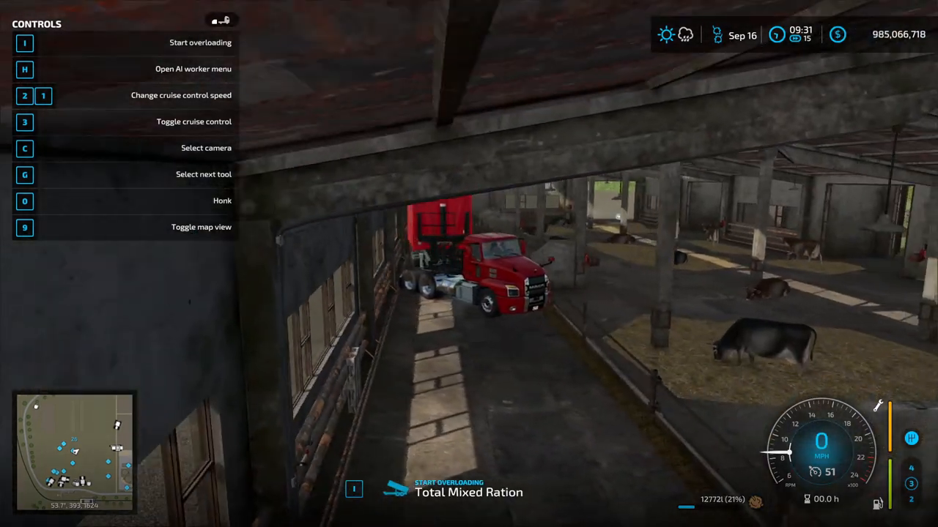
pyautogui.press('i')
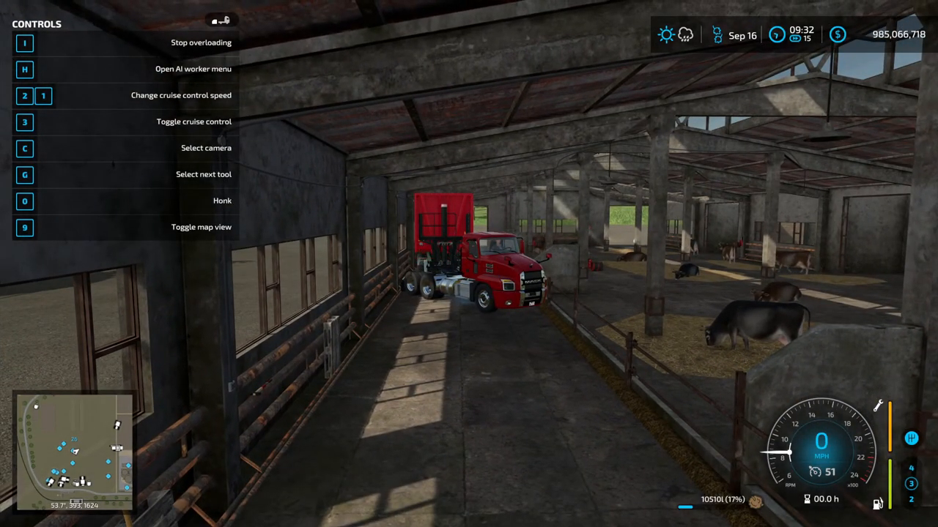
pyautogui.press('i')
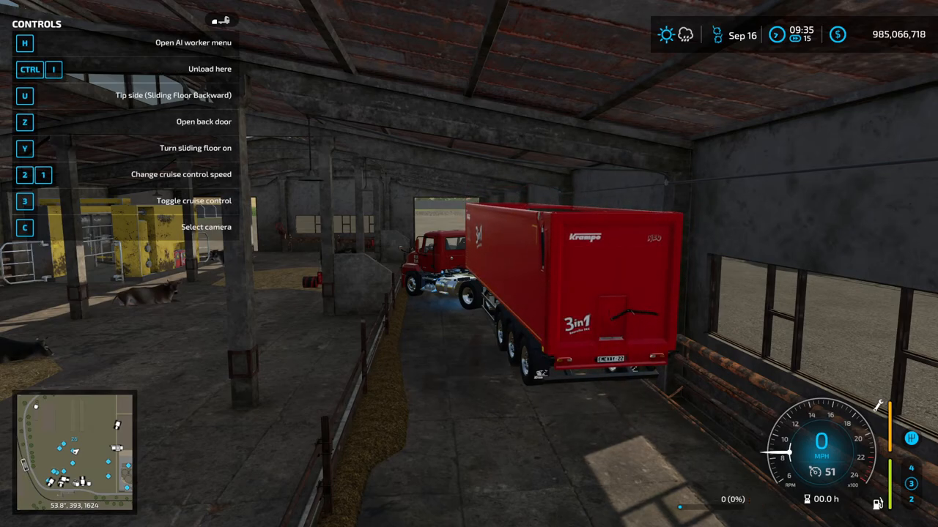
# - Check the cowshed pen's food stock in the Animals overview and return to the farm
pyautogui.press('e')
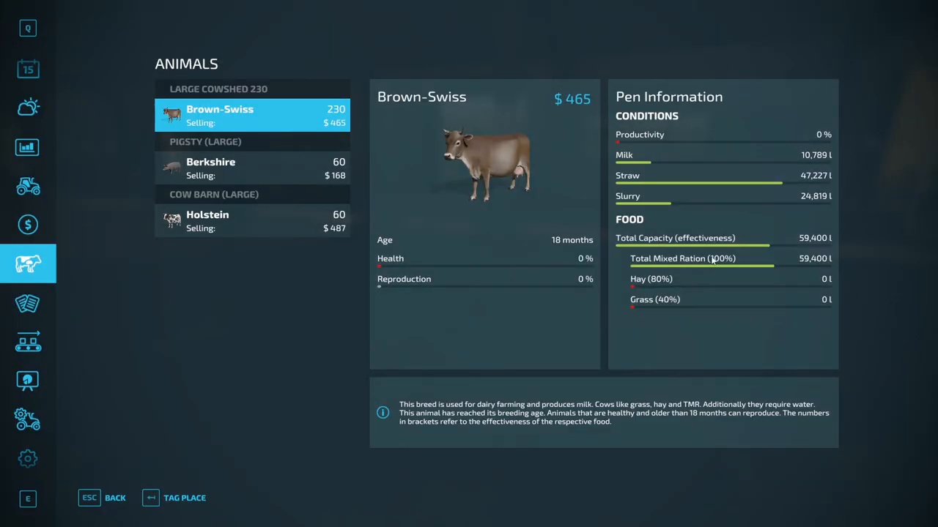
pyautogui.press('Escape')
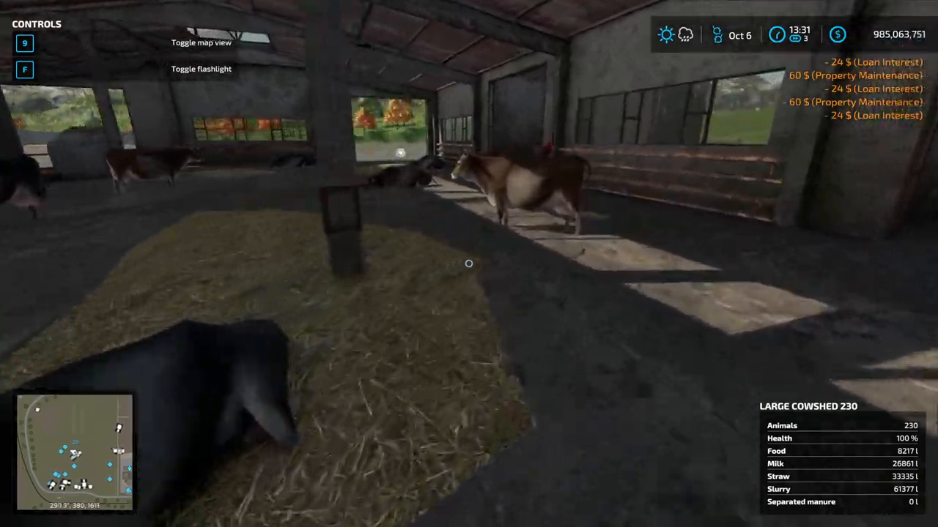
pyautogui.moveTo(469, 263)
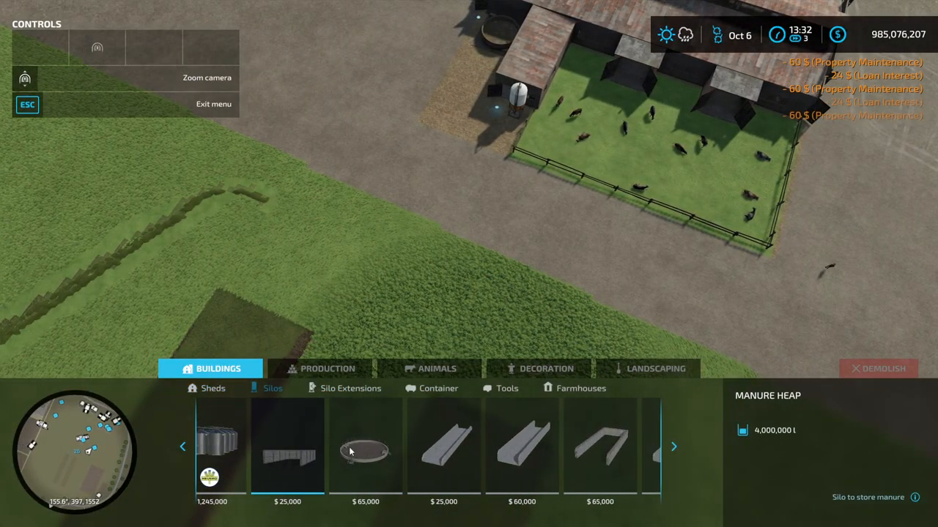
# - Place the $25,000 Manure Heap bunker beside the Large Cowshed 230
pyautogui.click(287, 446)
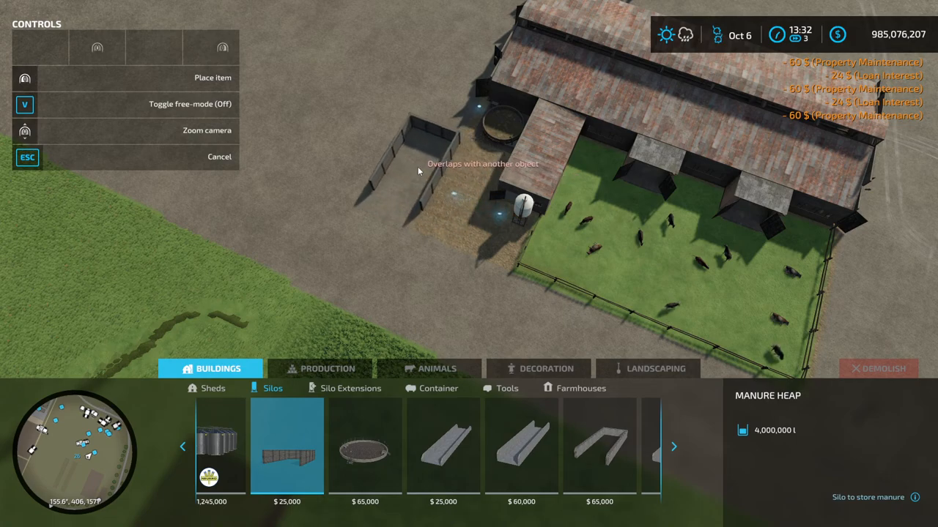
pyautogui.moveTo(410, 109)
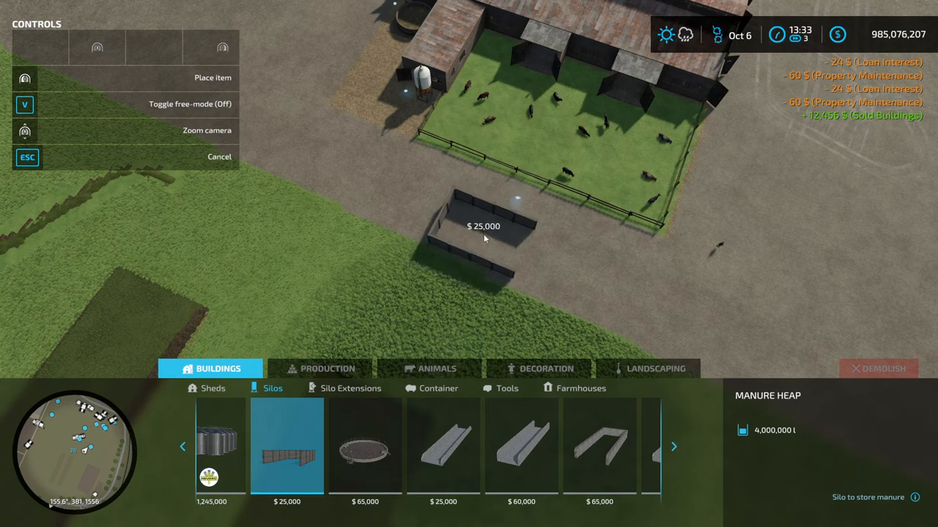
pyautogui.click(483, 226)
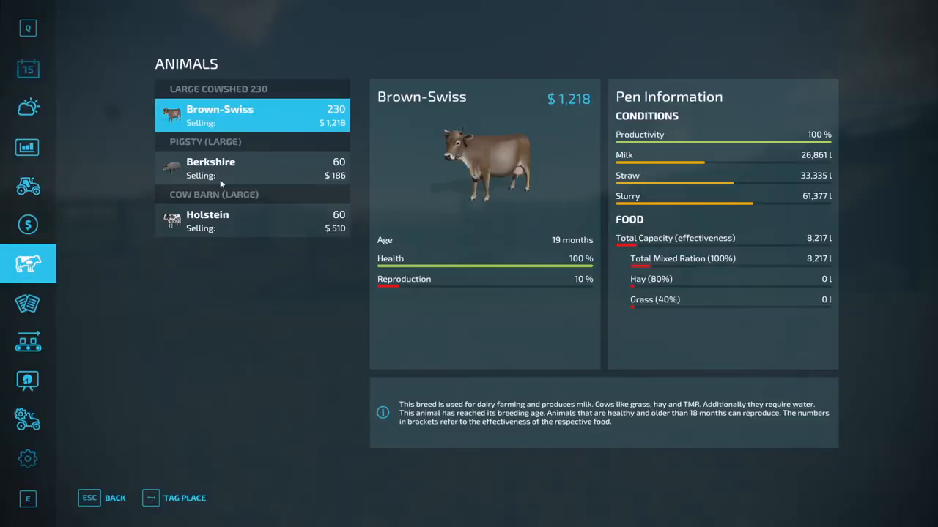
# - Close the Animals overview, let the pen's feed run out, then return to the feed truck
pyautogui.press('Escape')
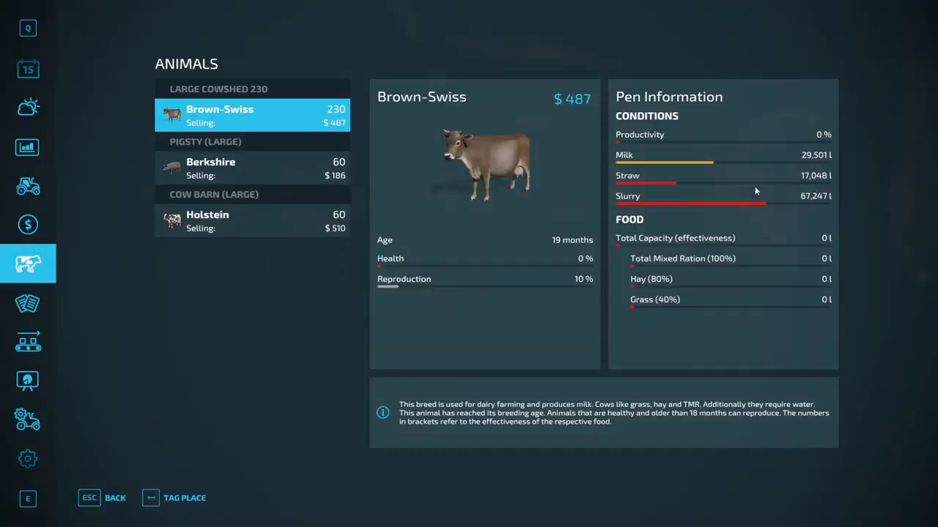
pyautogui.press('Escape')
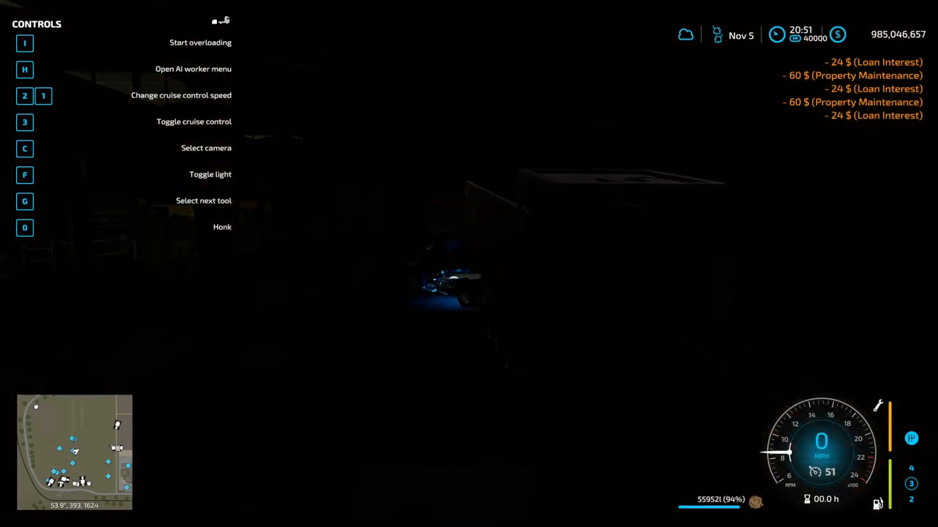
# - Tip Total Mixed Ration into the feed alley until the Brown-Swiss pen is fed again
pyautogui.press('i')
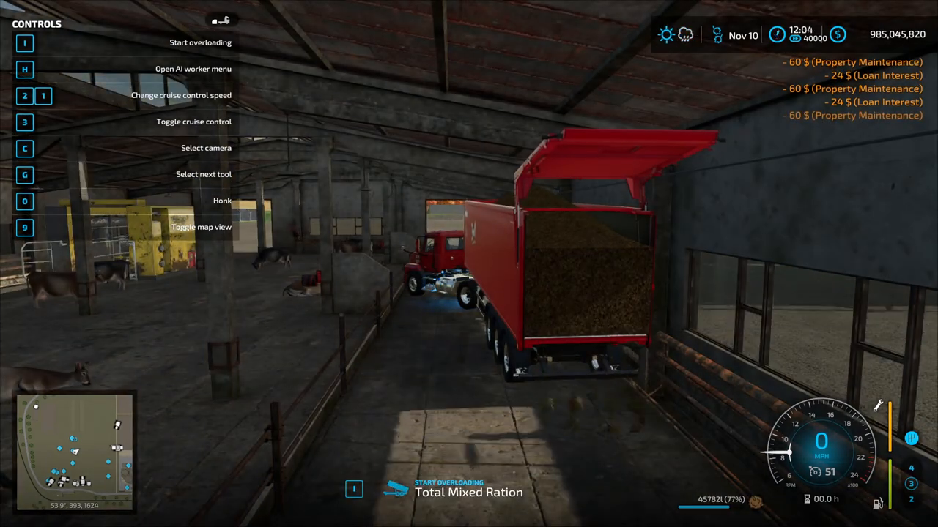
pyautogui.press('i')
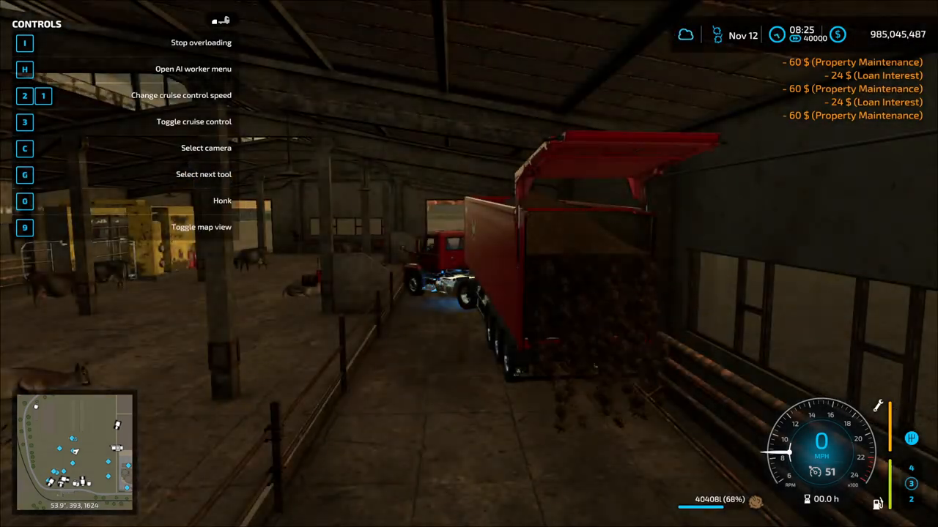
pyautogui.press('i')
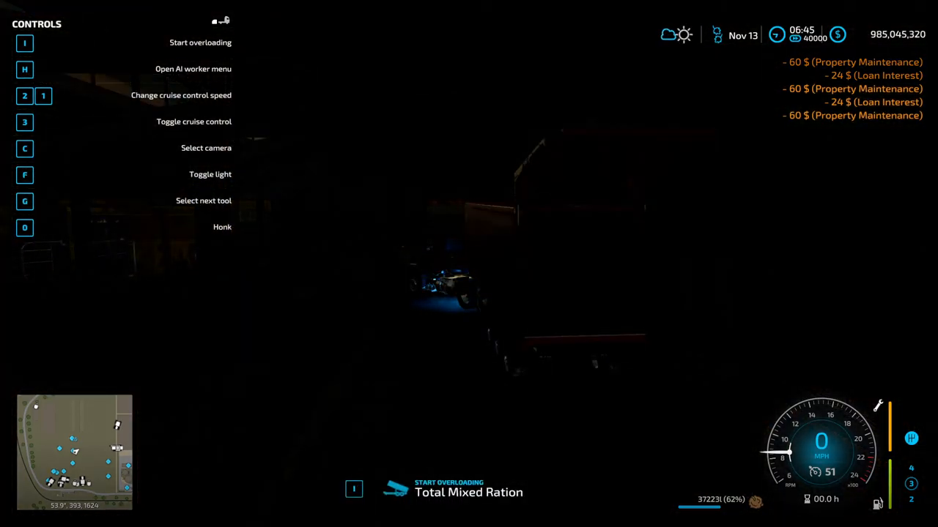
pyautogui.press('i')
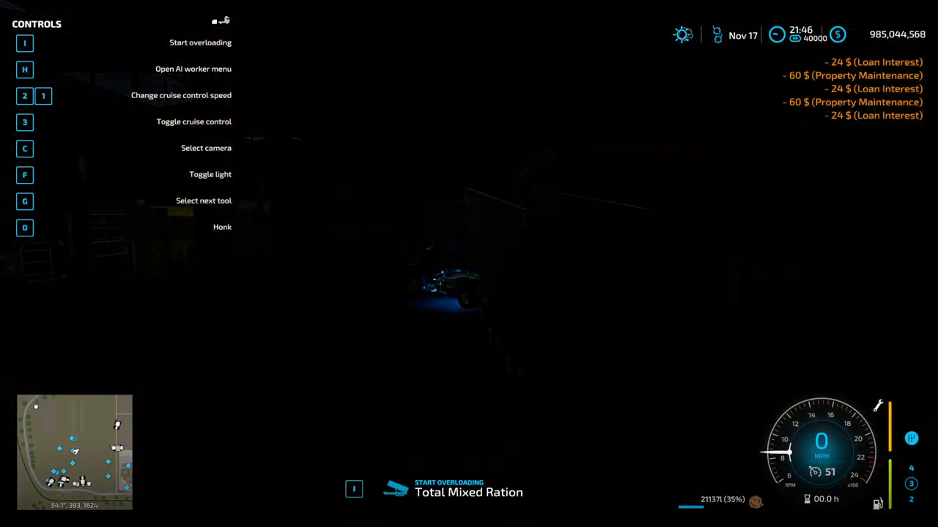
pyautogui.press('i')
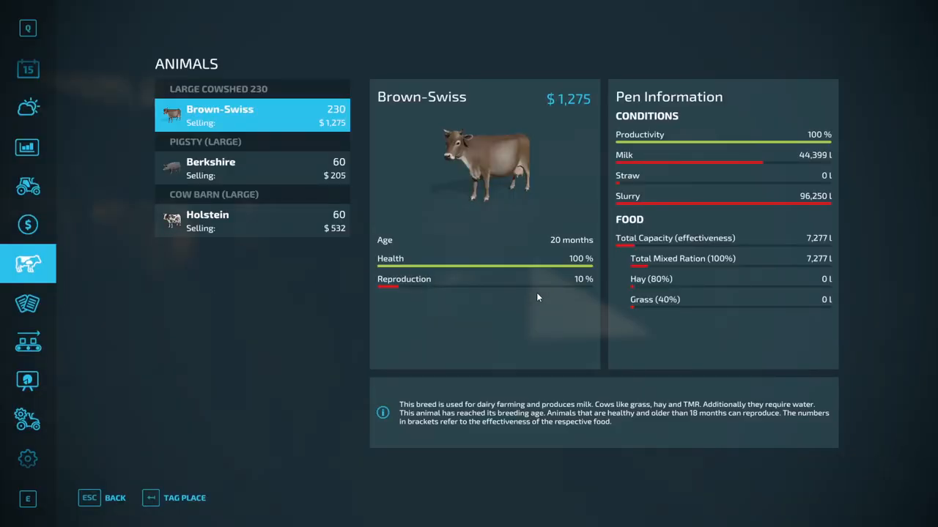
# - Close the Animals overview to return to the farm before entering construction mode
pyautogui.press('Escape')
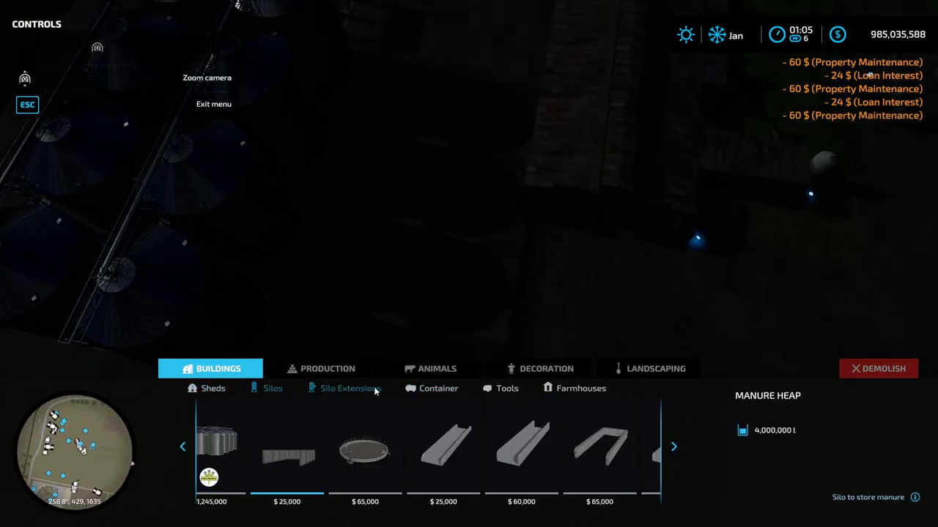
# - Attempt to place a Manure Heap bunker from the Silos tab, then abandon it in the restricted shop area
pyautogui.click(272, 388)
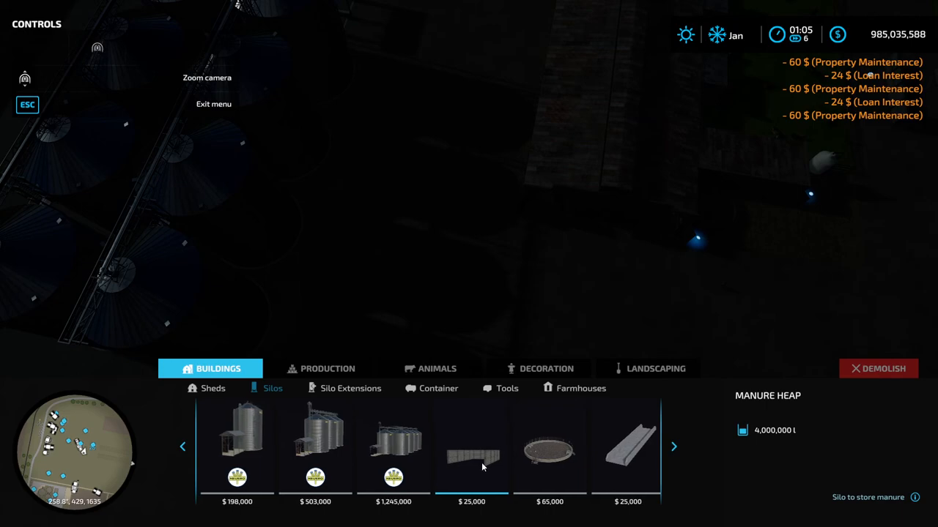
pyautogui.click(471, 446)
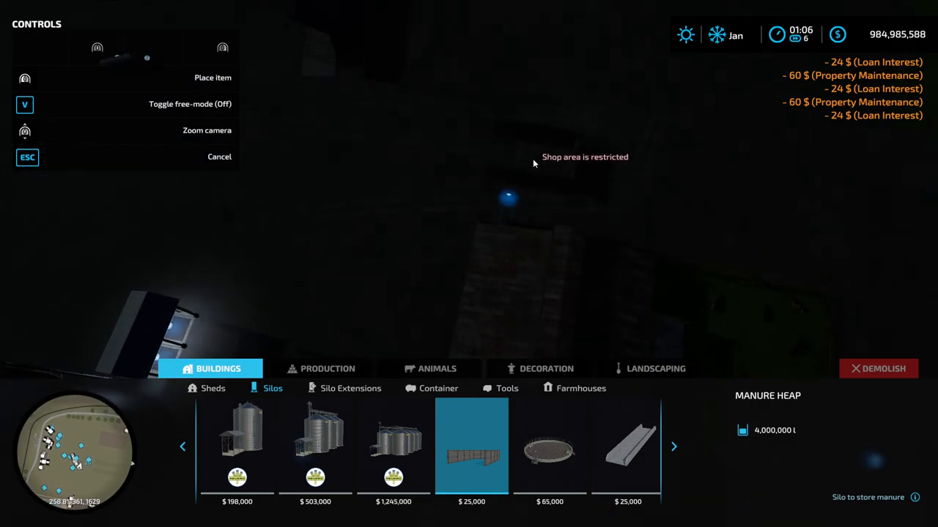
pyautogui.moveTo(638, 176)
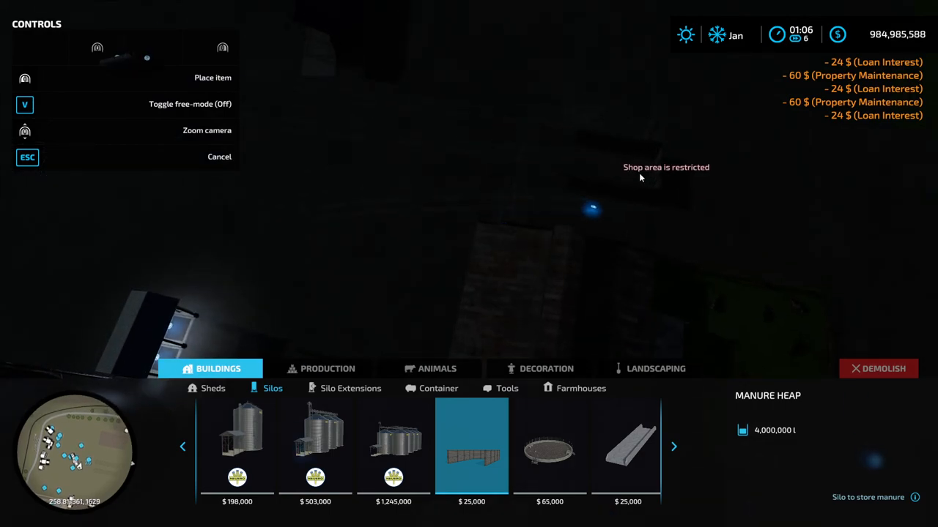
pyautogui.press('Escape')
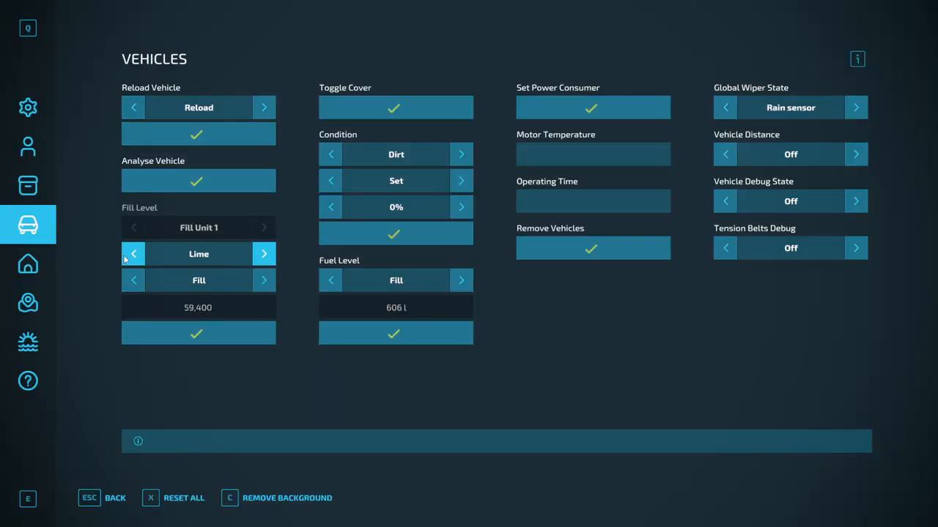
# - Refill the trailer fully with straw, then cycle the fill type before checking the Brown-Swiss pen
pyautogui.click(131, 254)
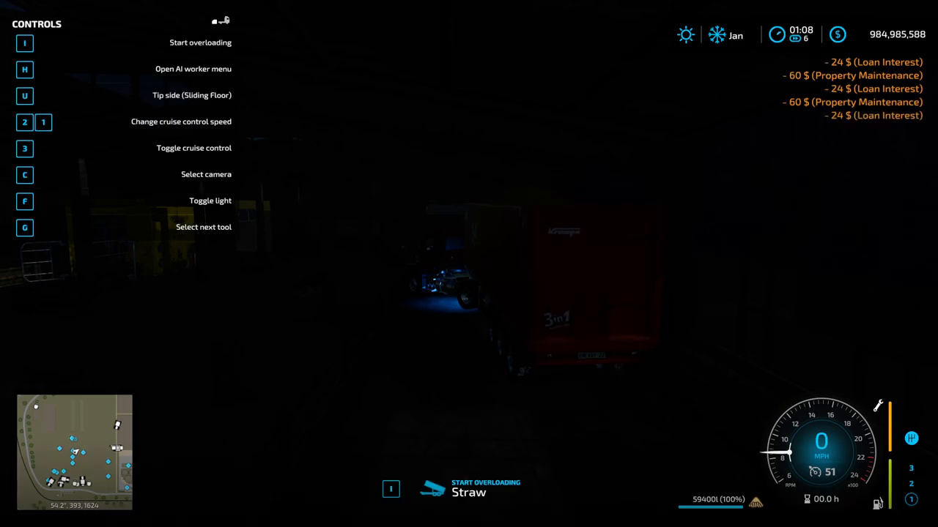
pyautogui.press('i')
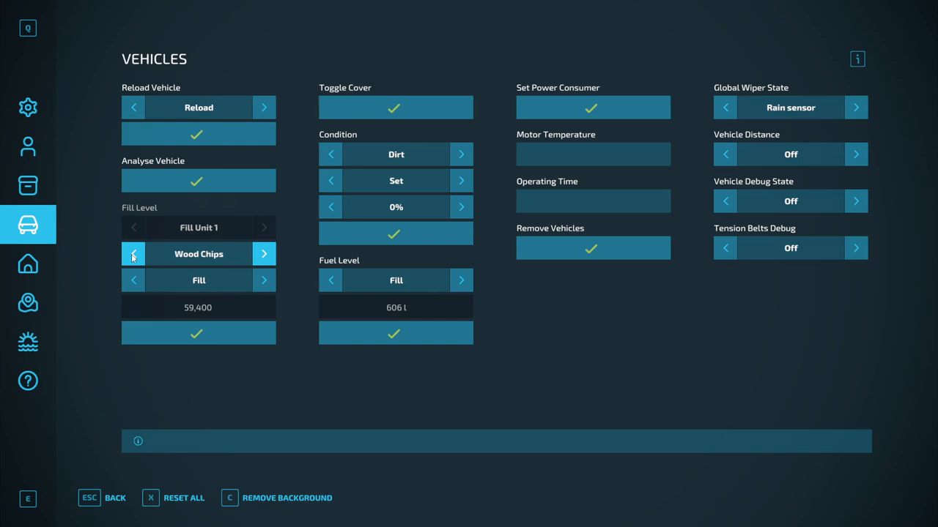
pyautogui.click(131, 254)
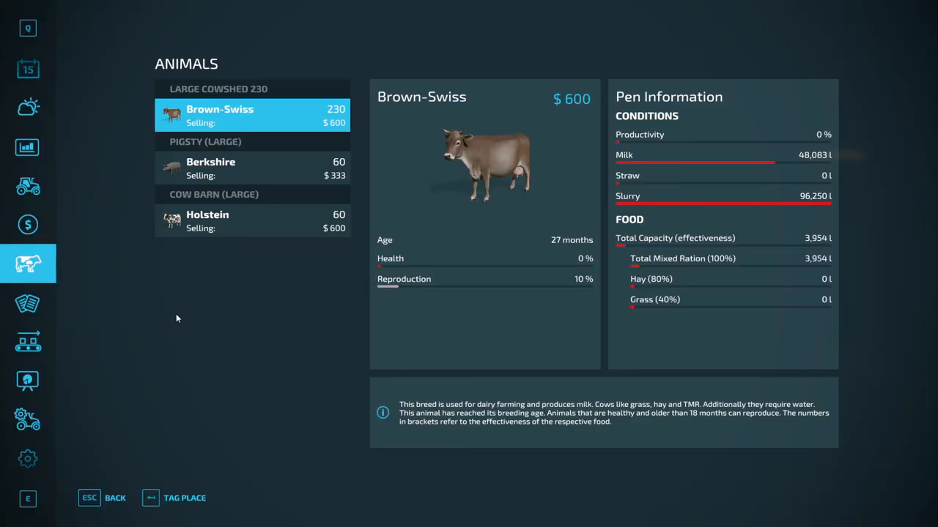
# - Set the trailer fill type to Straw and return to the truck with the load
pyautogui.press('Escape')
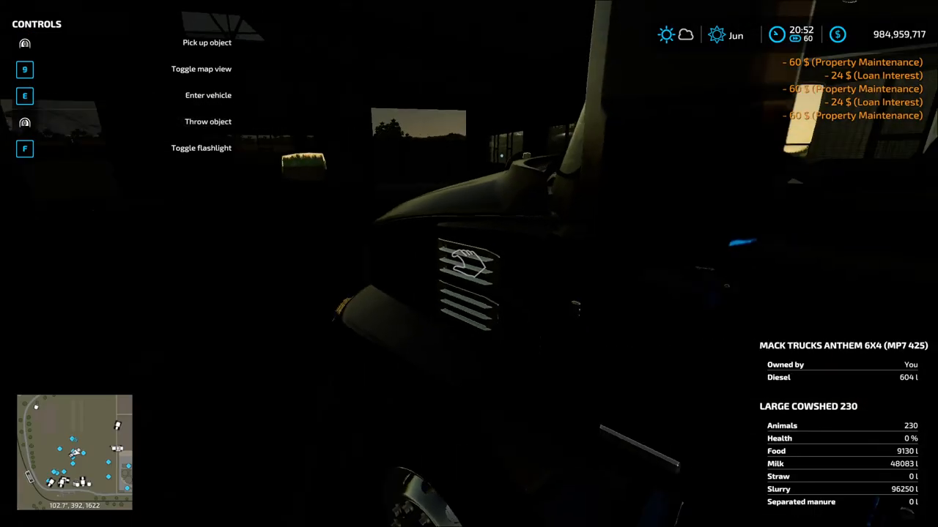
pyautogui.press('e')
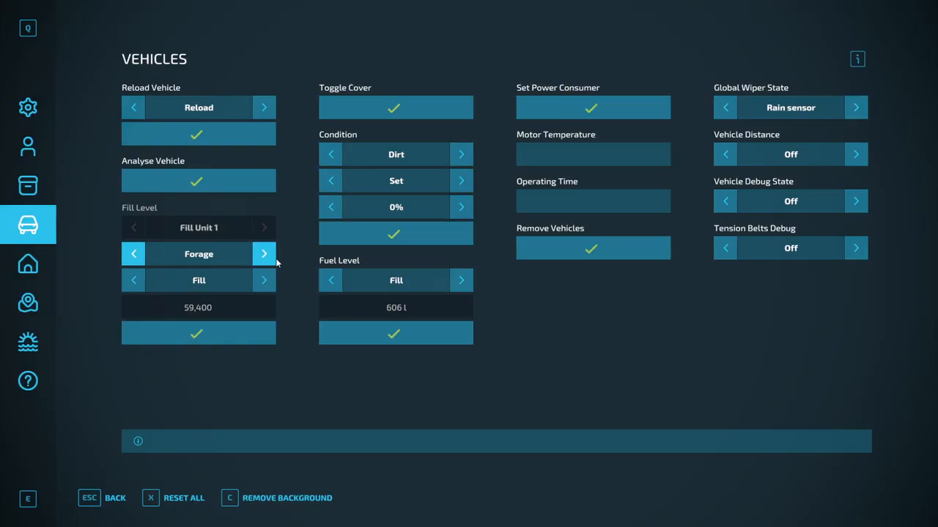
pyautogui.click(264, 253)
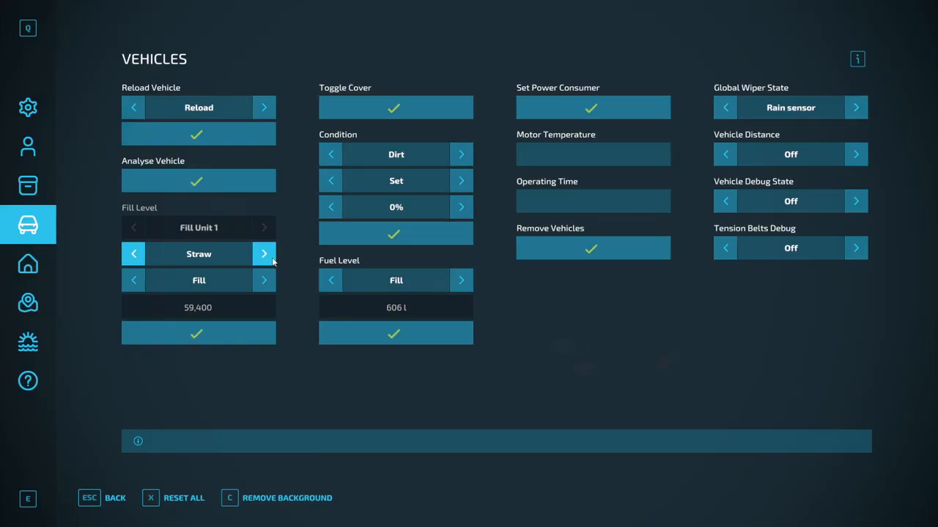
pyautogui.press('Escape')
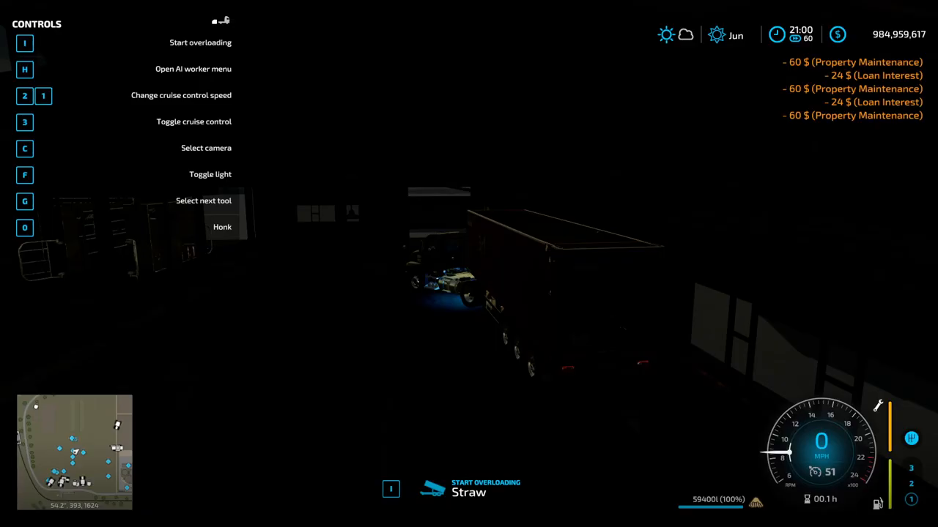
# - Start overloading the straw into the Large Cowshed 230
pyautogui.press('i')
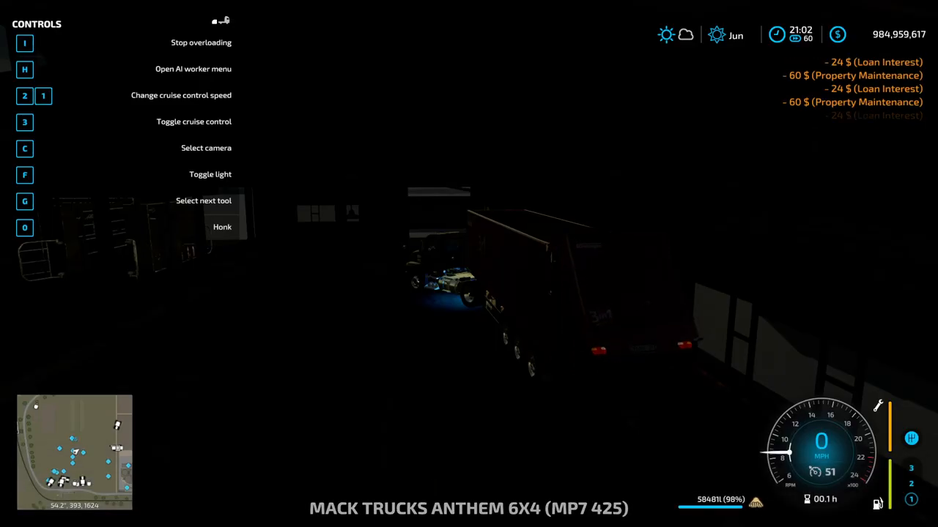
pyautogui.click(27, 263)
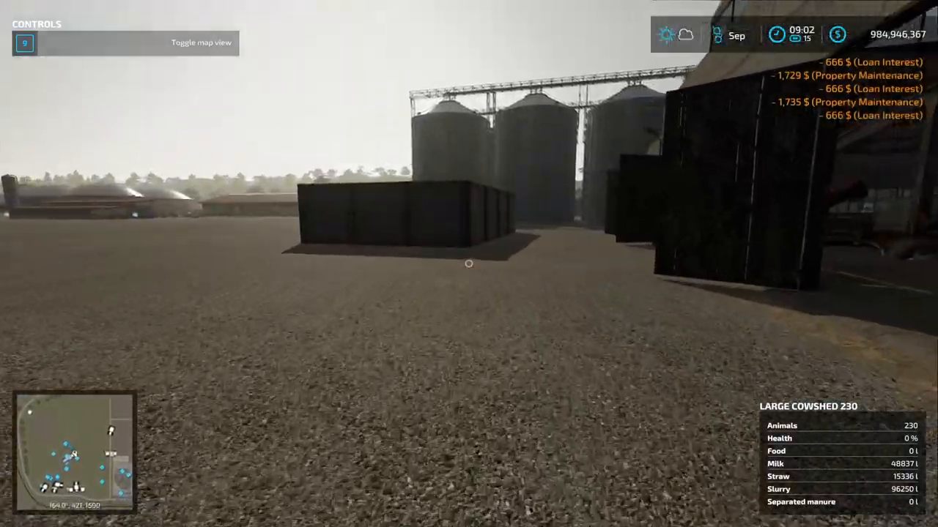
pyautogui.moveTo(469, 263)
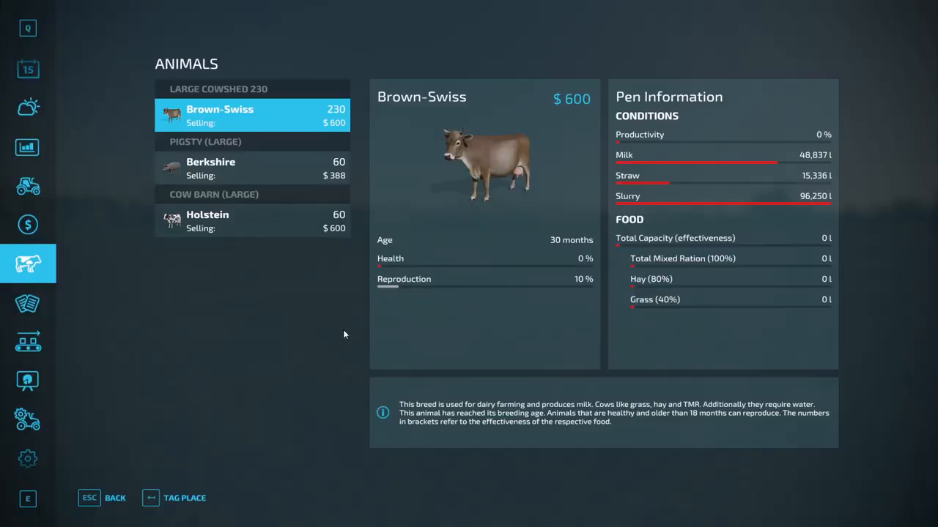
# - Switch the trailer fill to Total Mixed Ration at 100%
pyautogui.press('Escape')
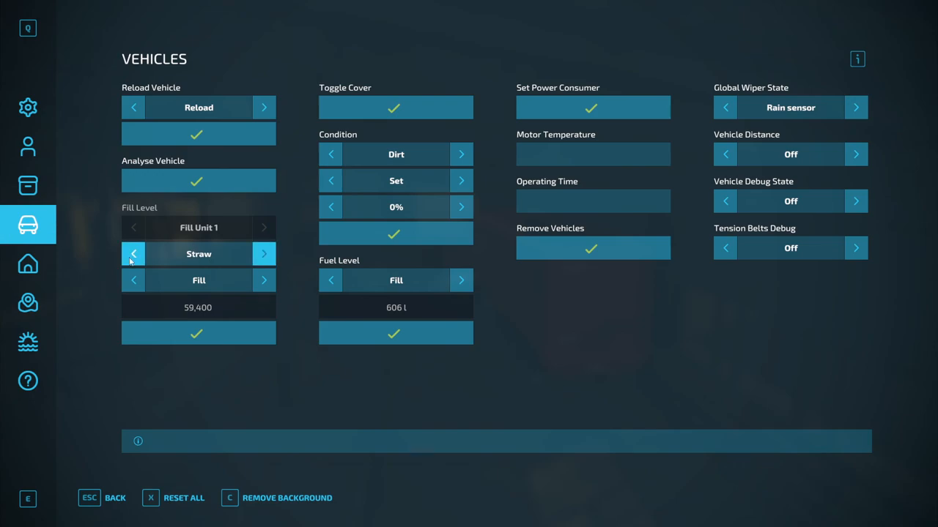
pyautogui.click(132, 253)
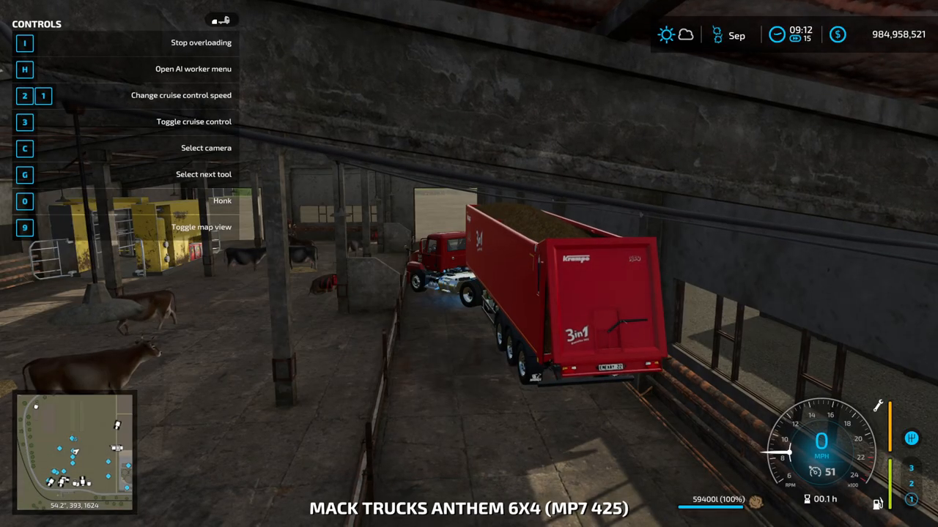
# - Start, pause and resume tipping Total Mixed Ration into the cowshed feed alley
pyautogui.press('i')
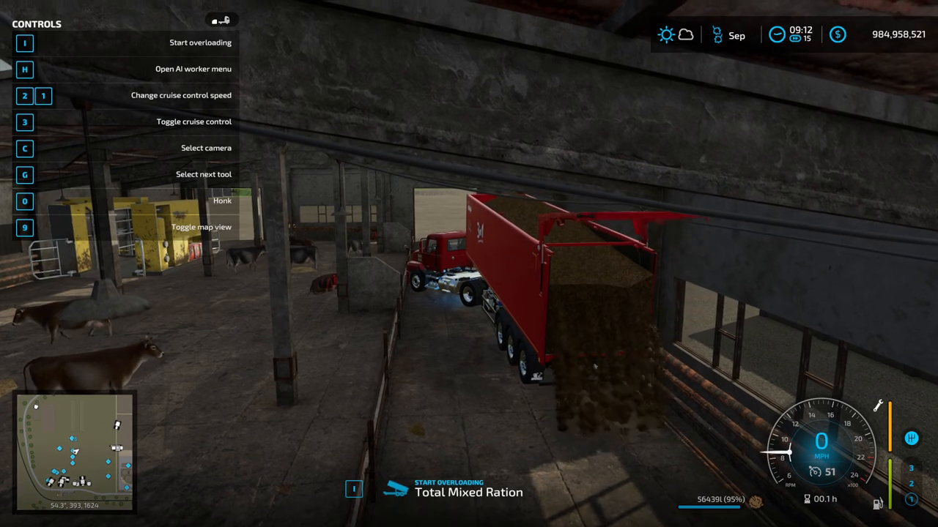
pyautogui.press('u')
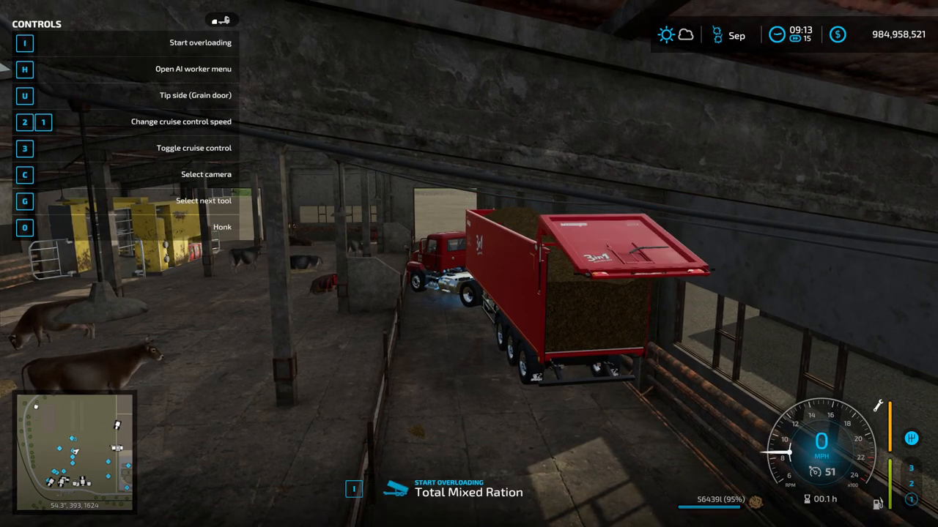
pyautogui.press('i')
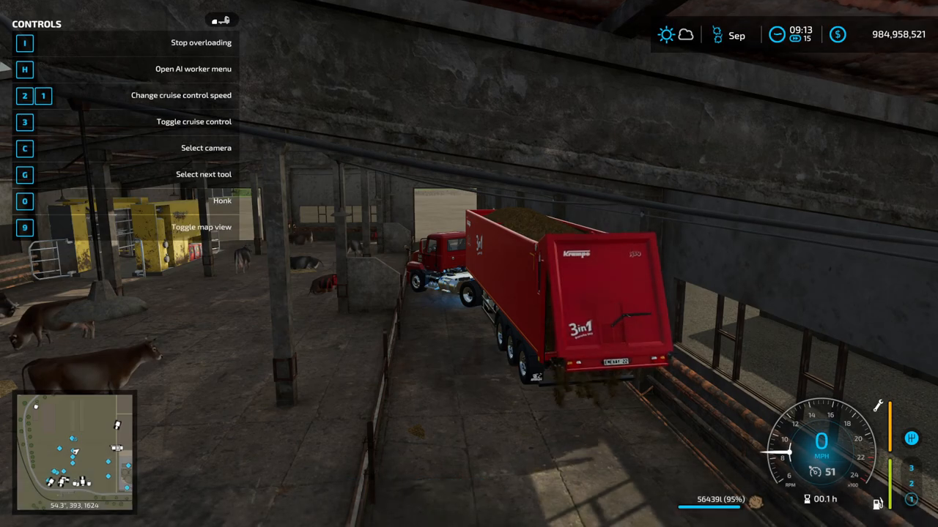